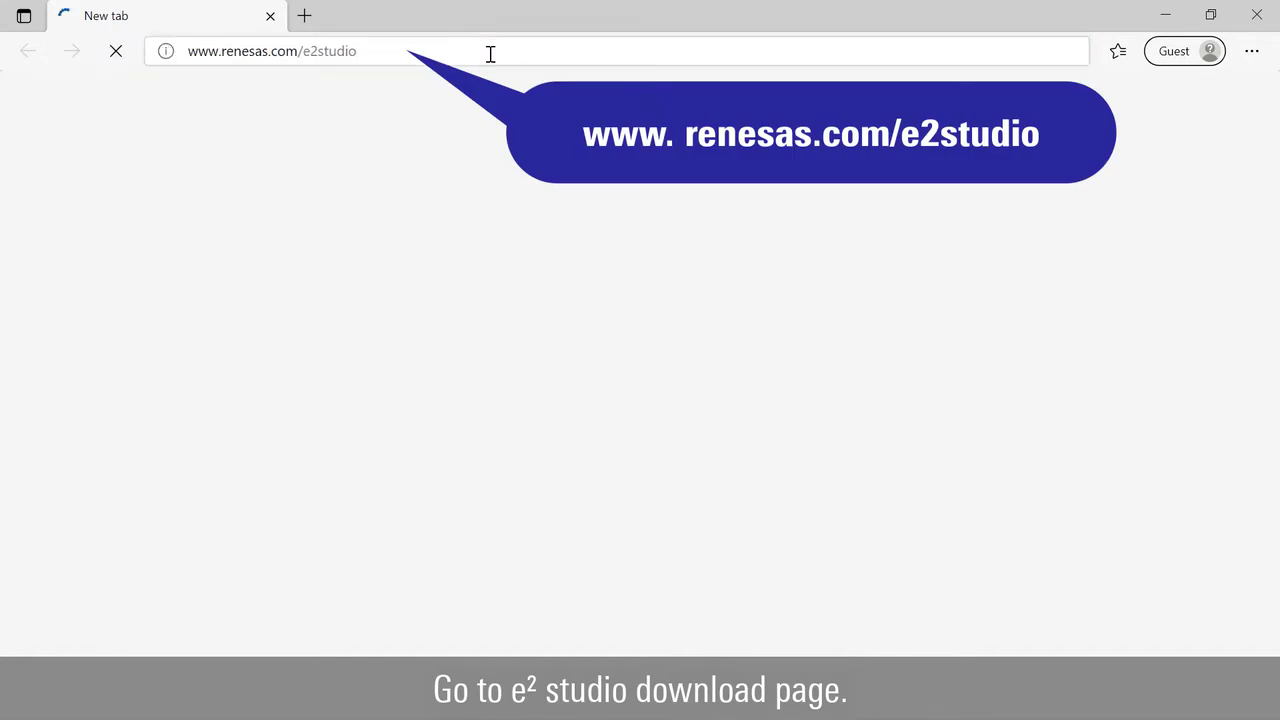
Step: Load renesas.com/e2studio and log in to My Renesas with email and password
key(Enter)
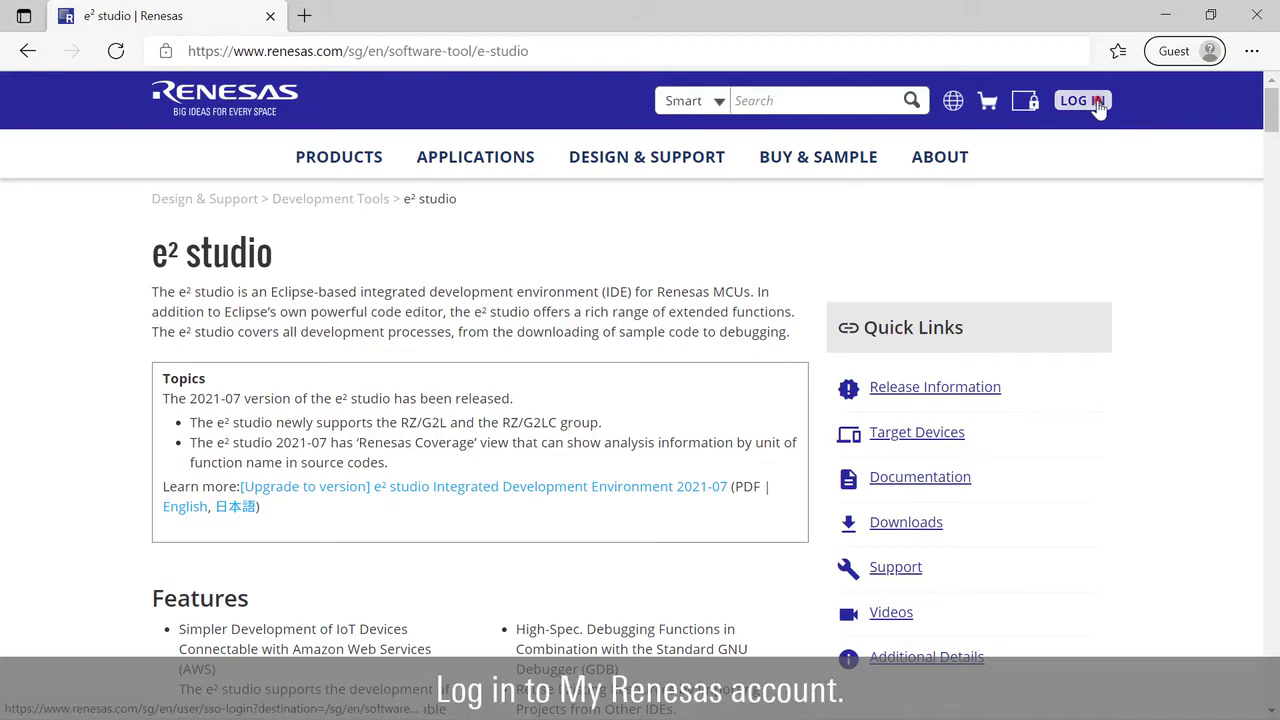
click(1082, 100)
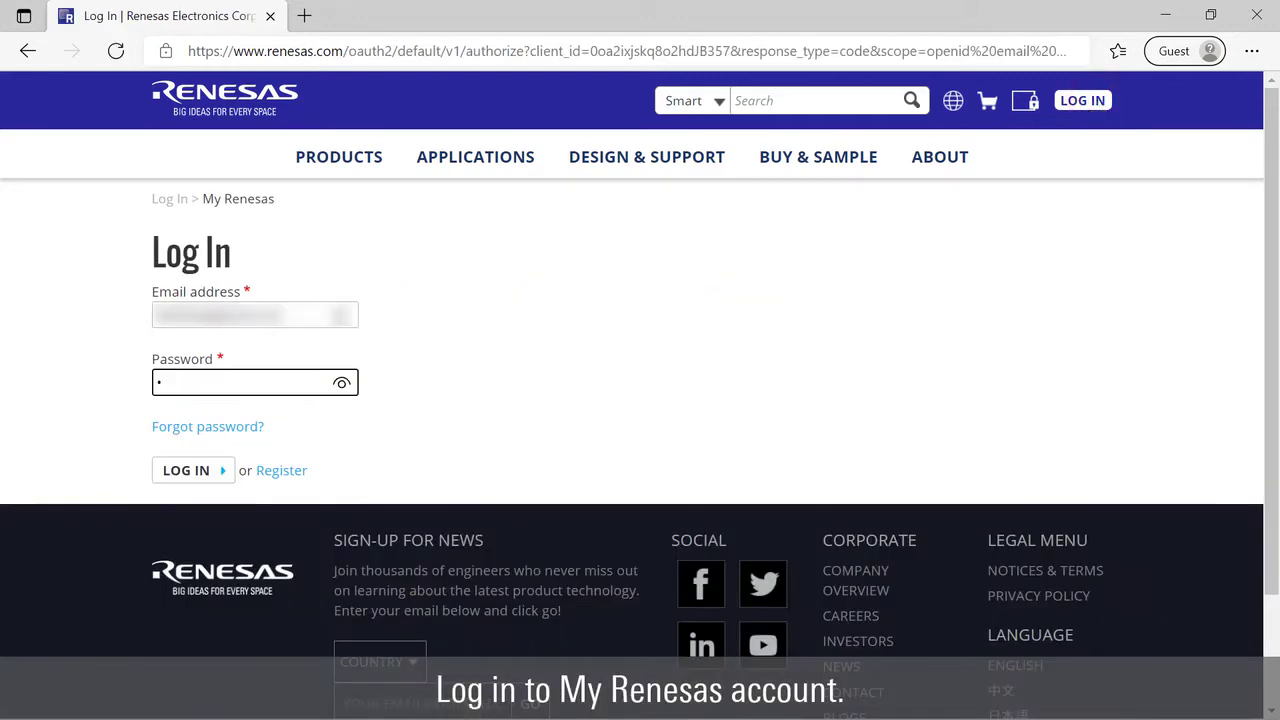
text(password)
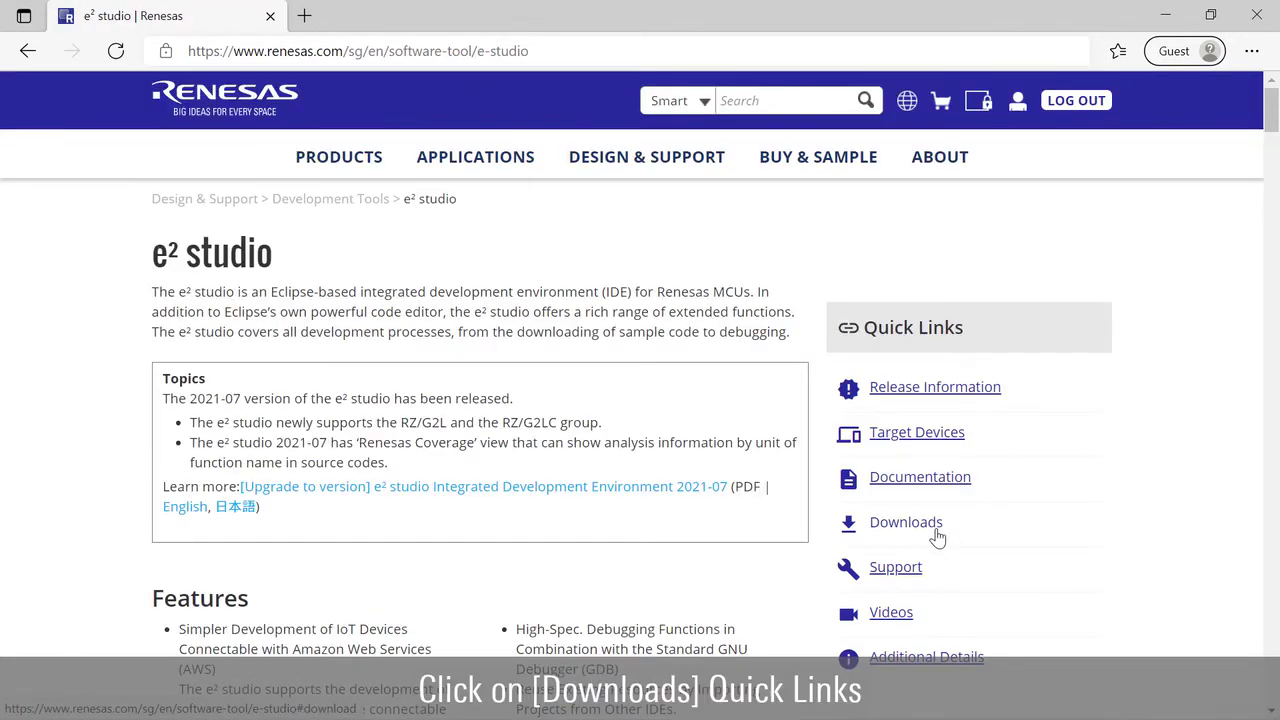
Step: Download the e² studio 2021-07 Windows installer, declining update e-mails and accepting the licence
click(906, 522)
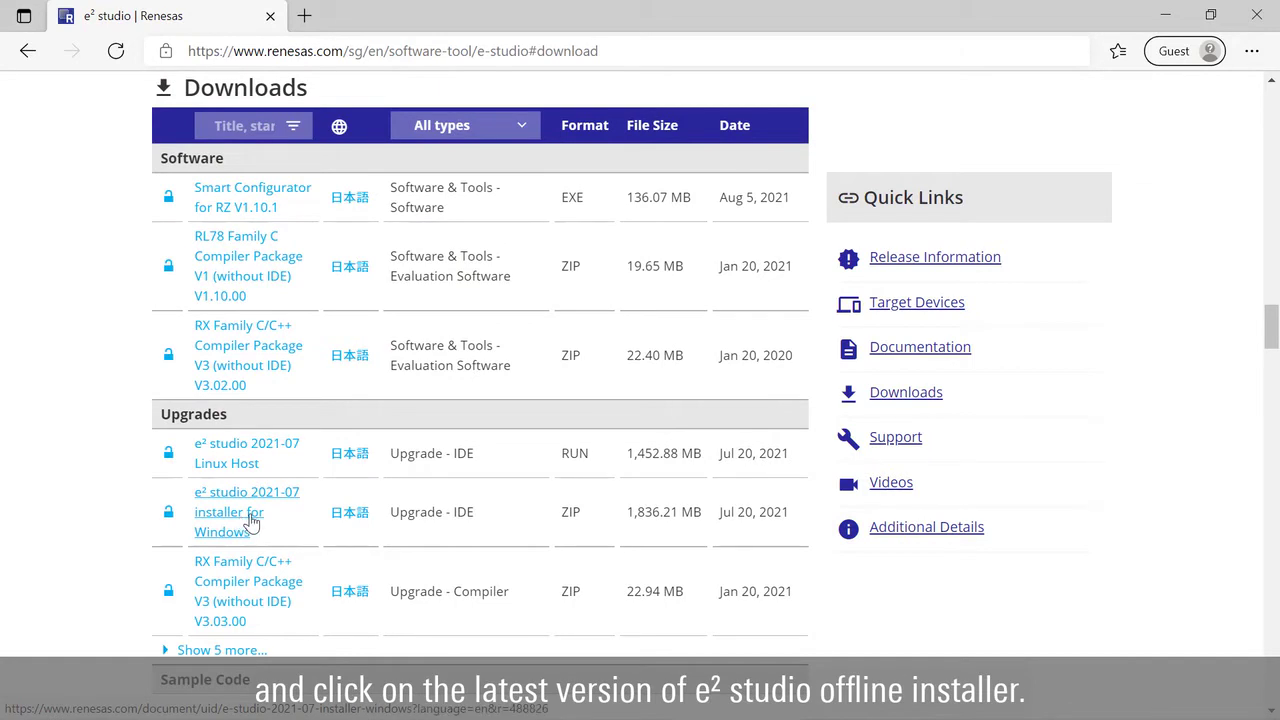
click(228, 512)
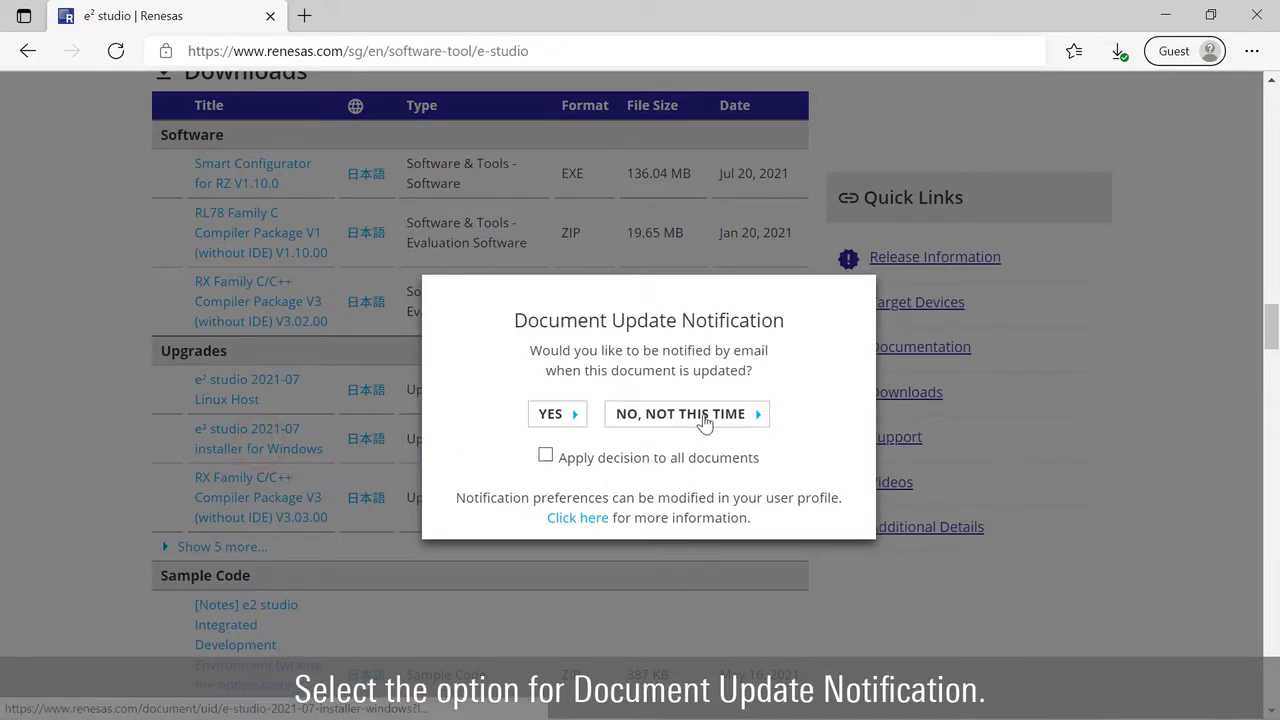
click(687, 414)
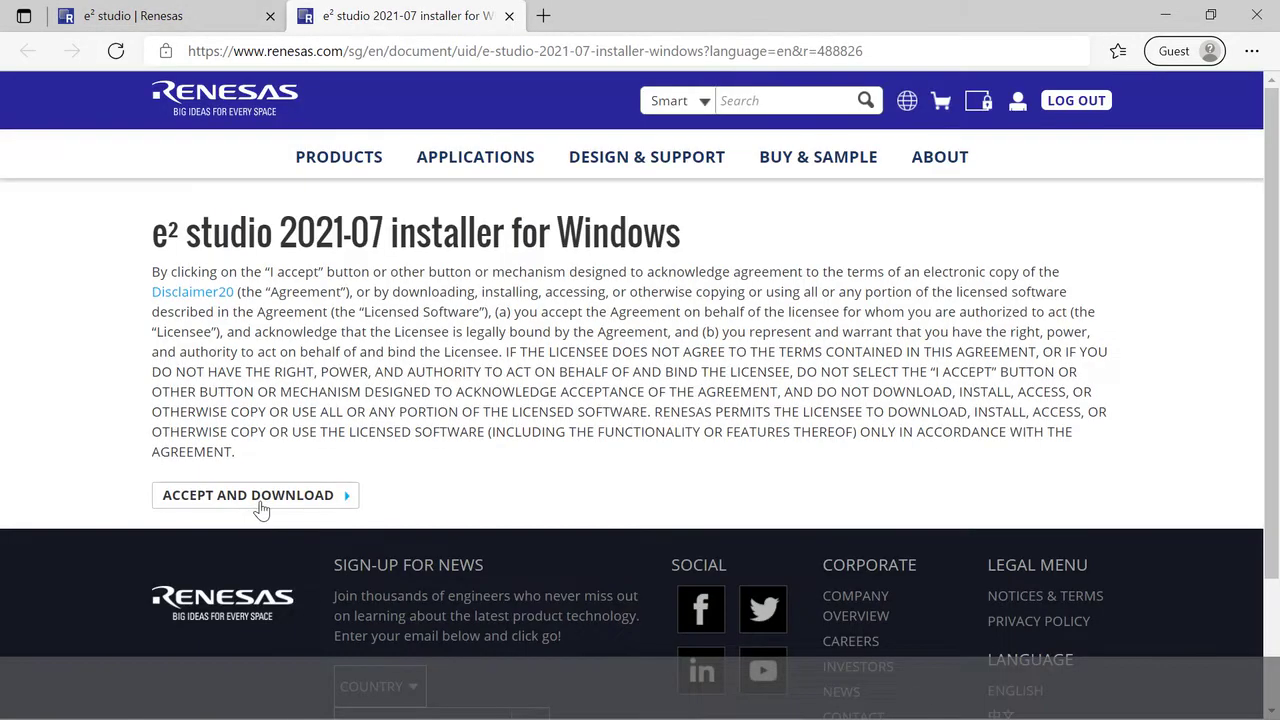
click(255, 495)
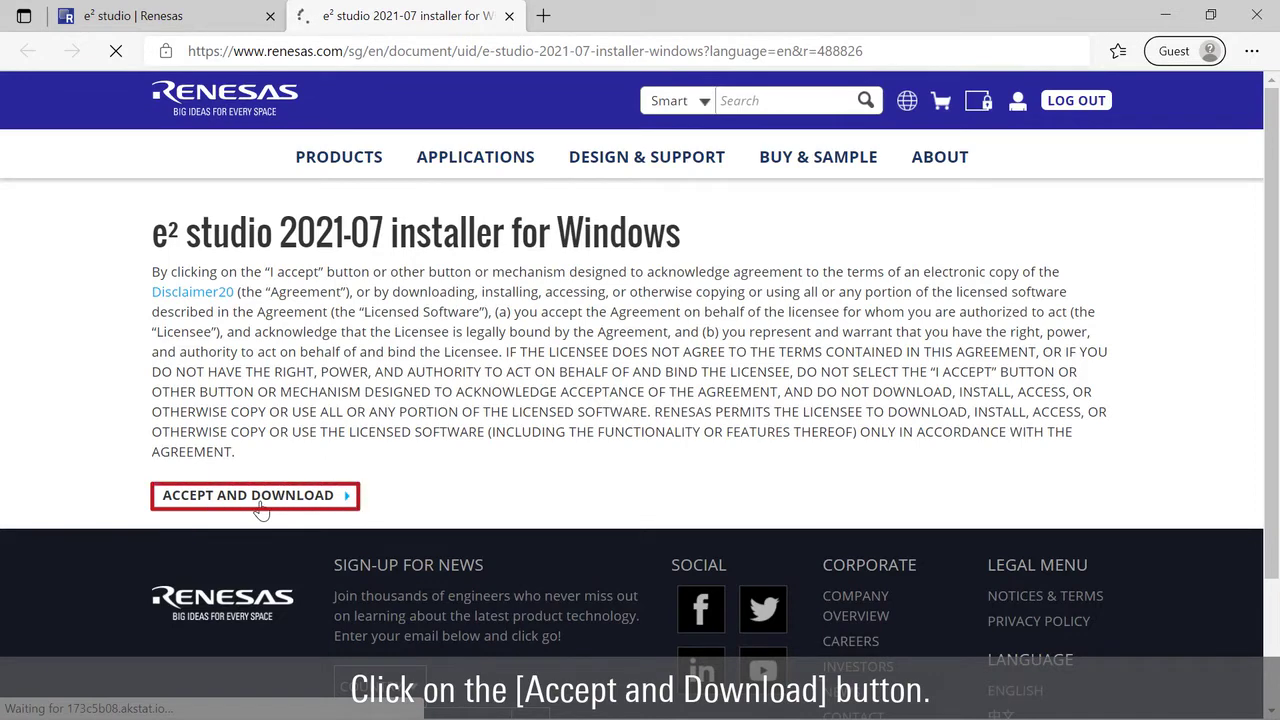
click(255, 495)
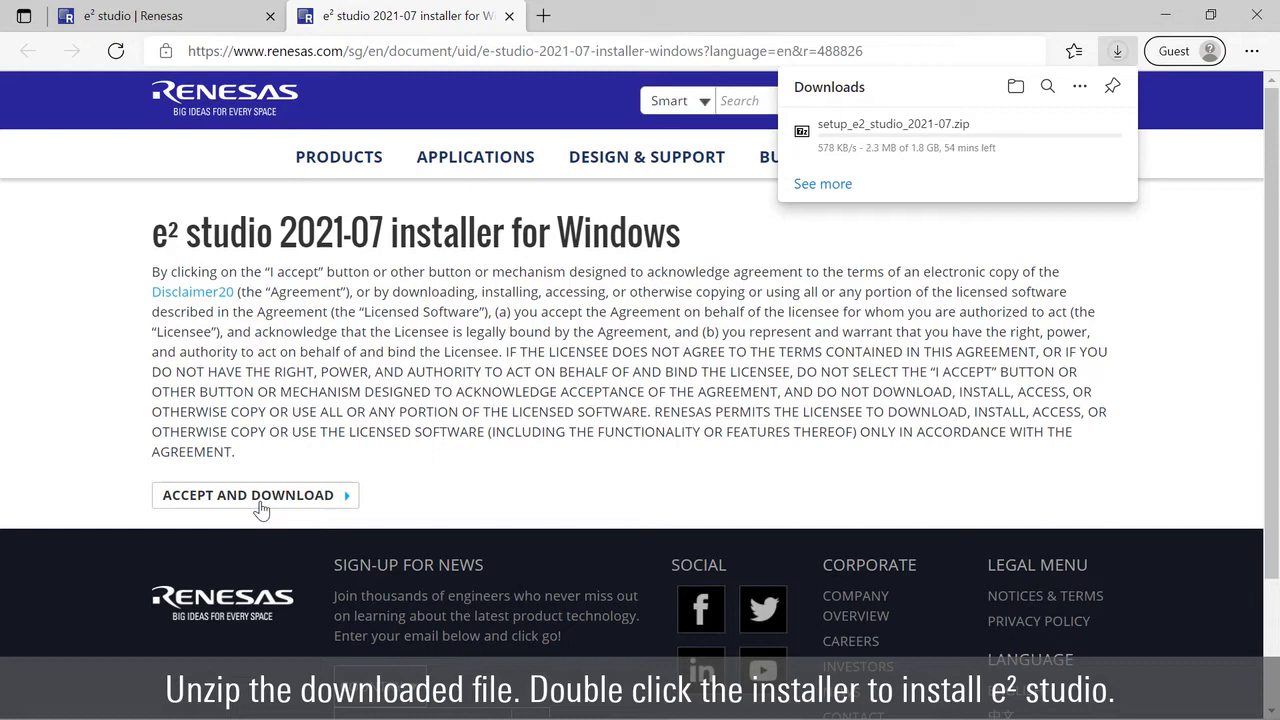
mouse_move(533, 479)
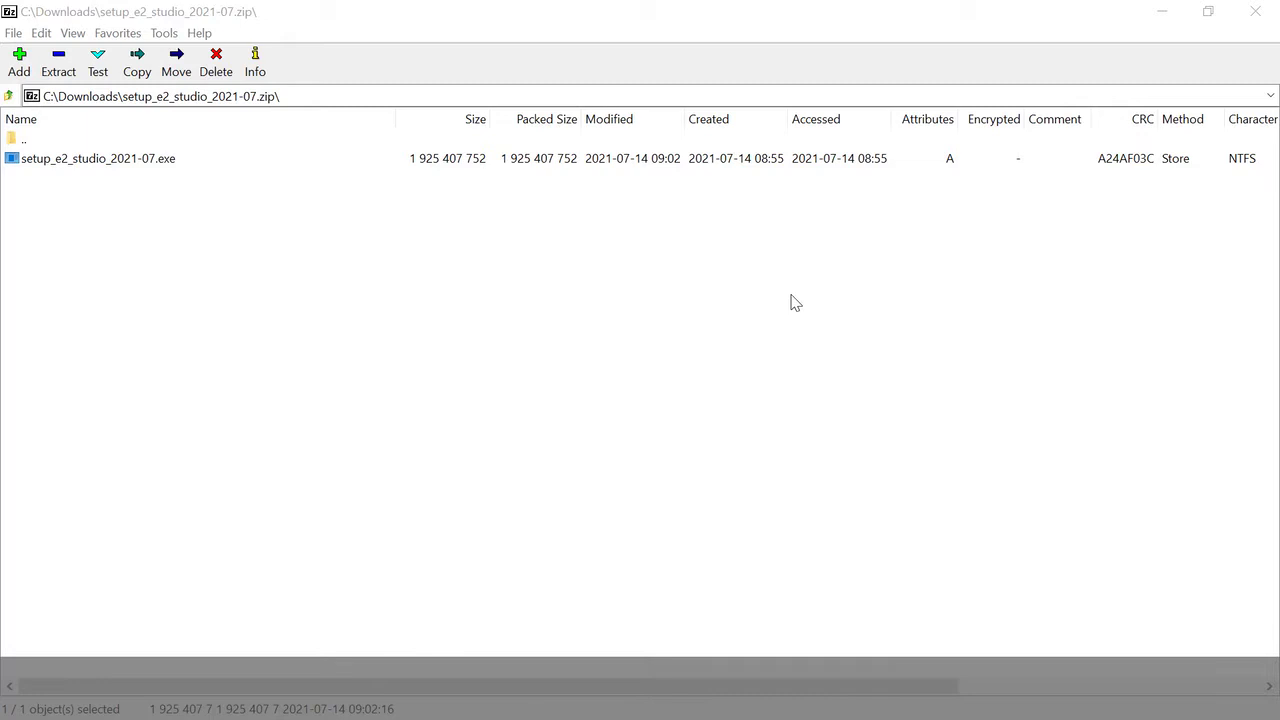
Step: Run setup_e2_studio_2021-07.exe from 7-Zip and choose a new install location
double_click(98, 158)
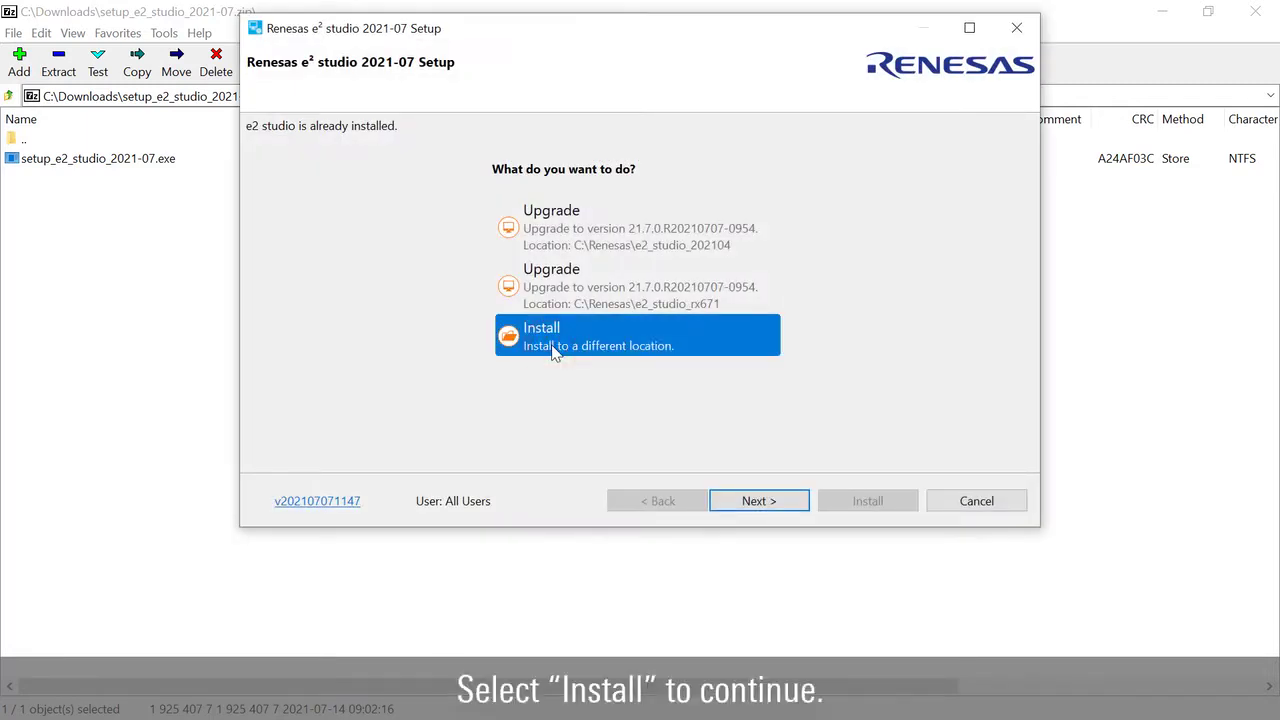
click(759, 500)
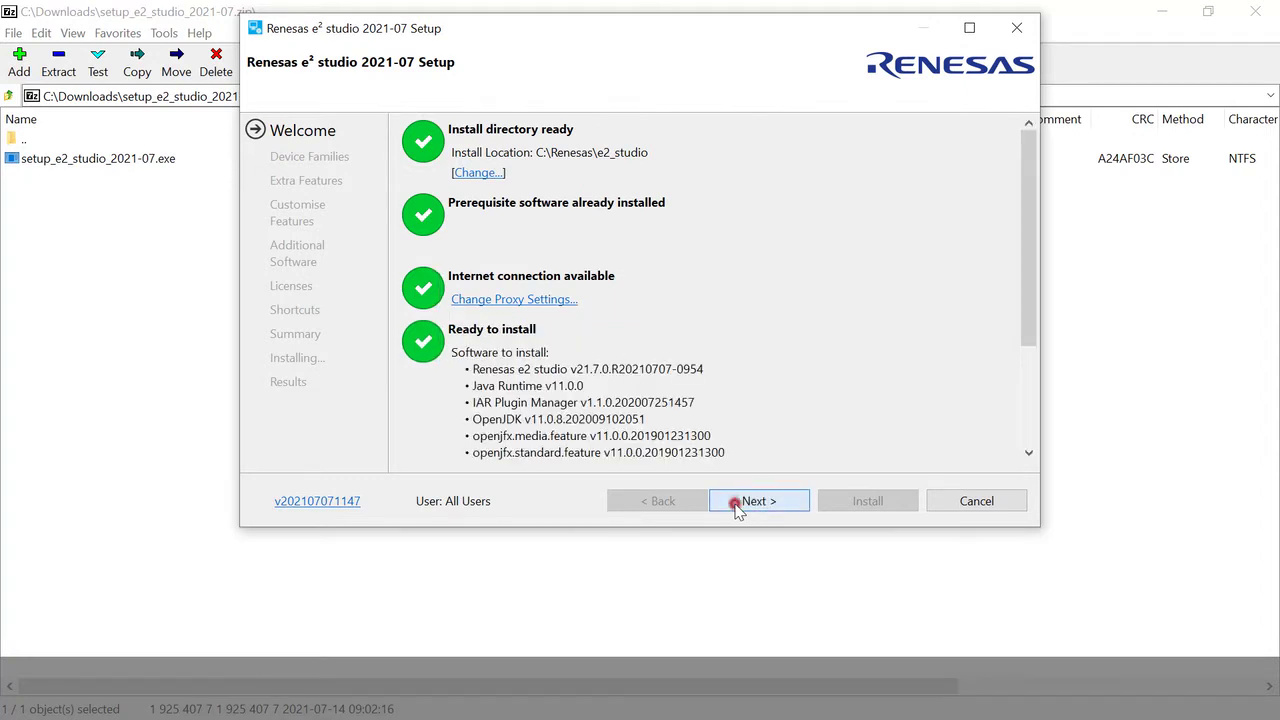
Step: Tick RX under Device Families and keep default extra features and components
click(758, 500)
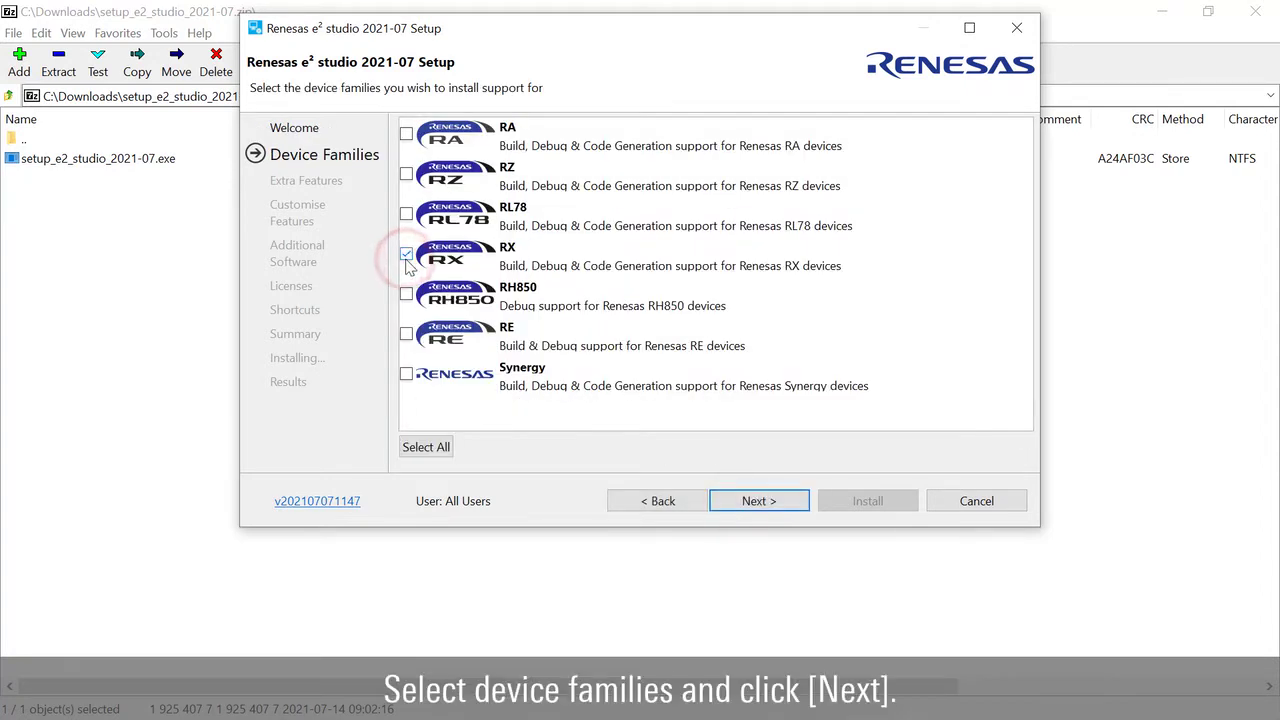
mouse_move(785, 511)
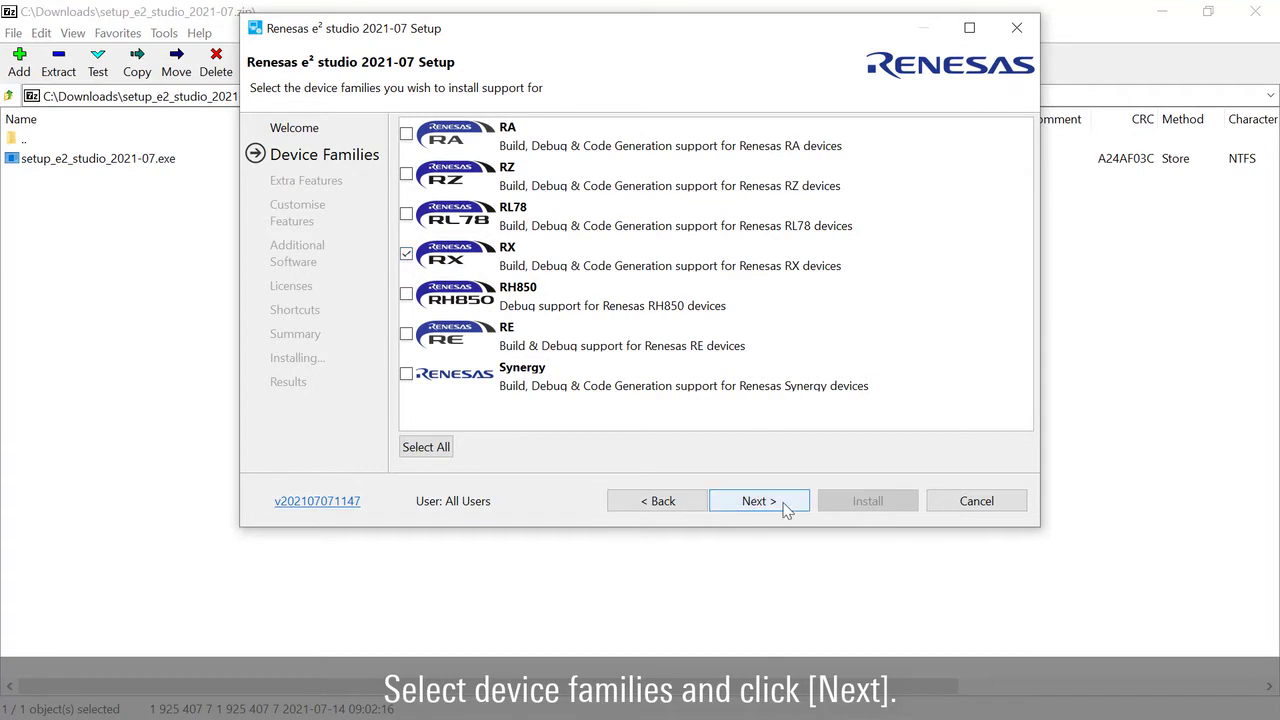
click(759, 500)
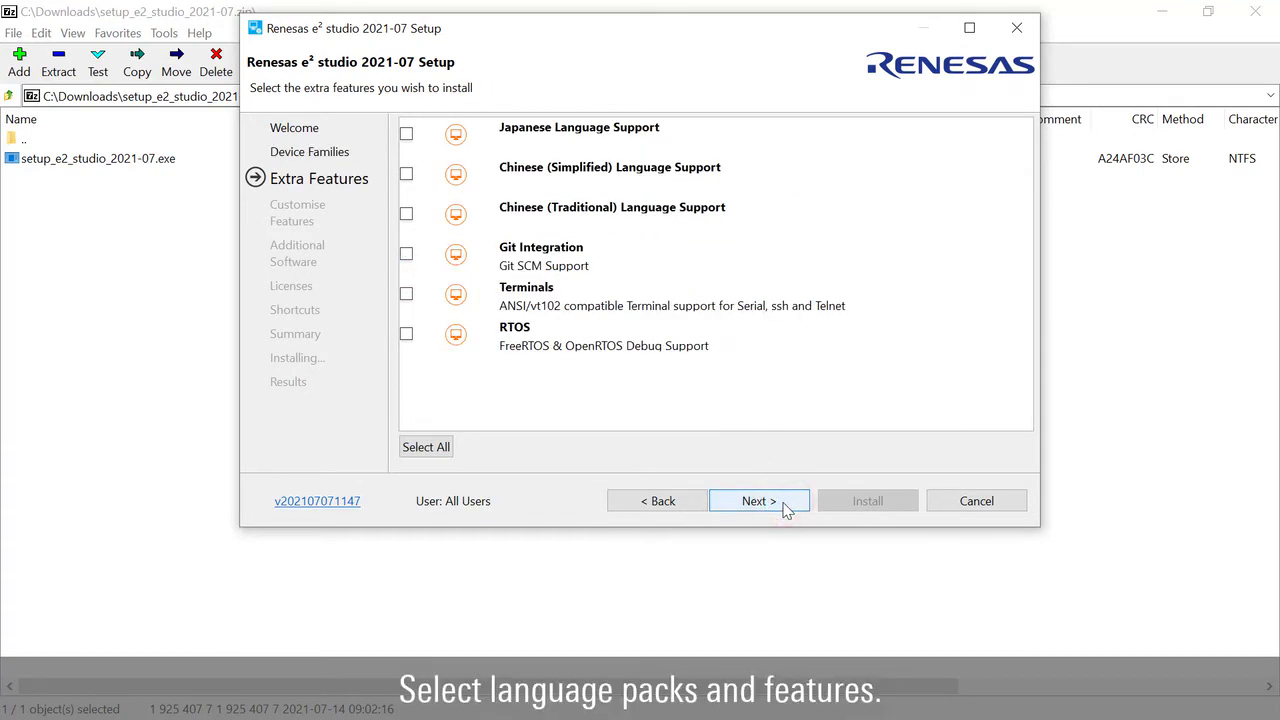
click(773, 501)
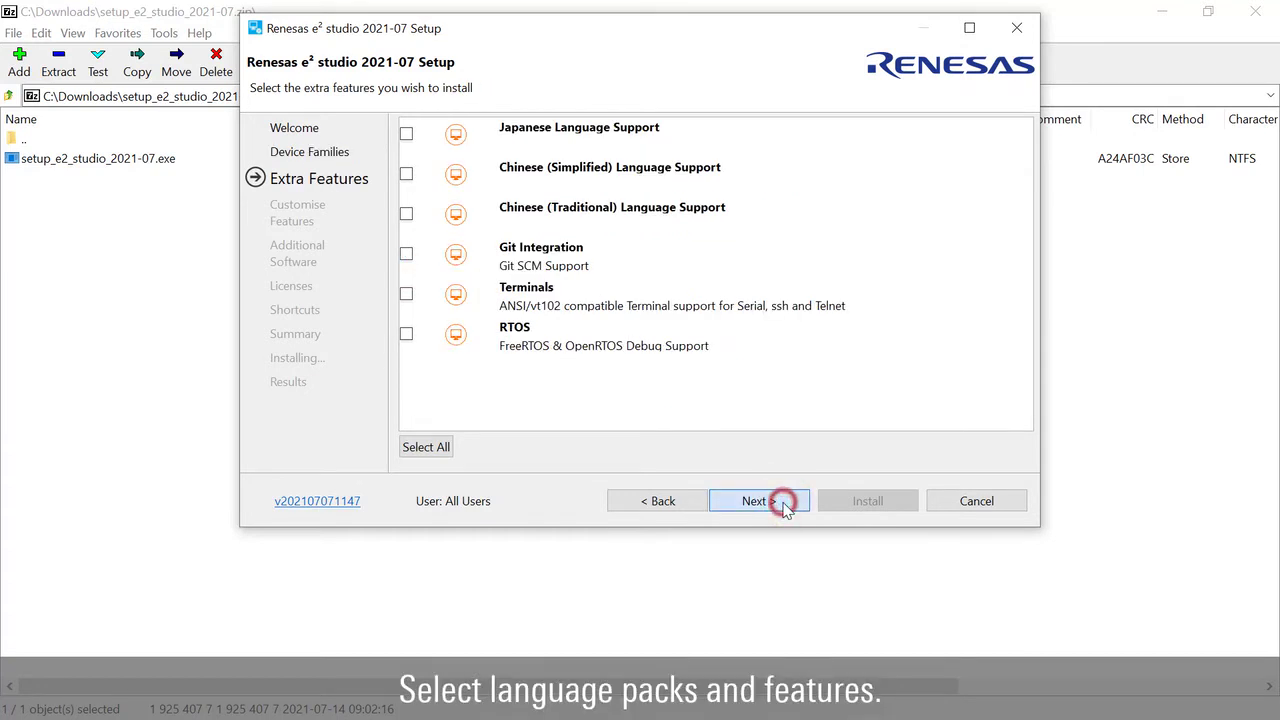
click(759, 500)
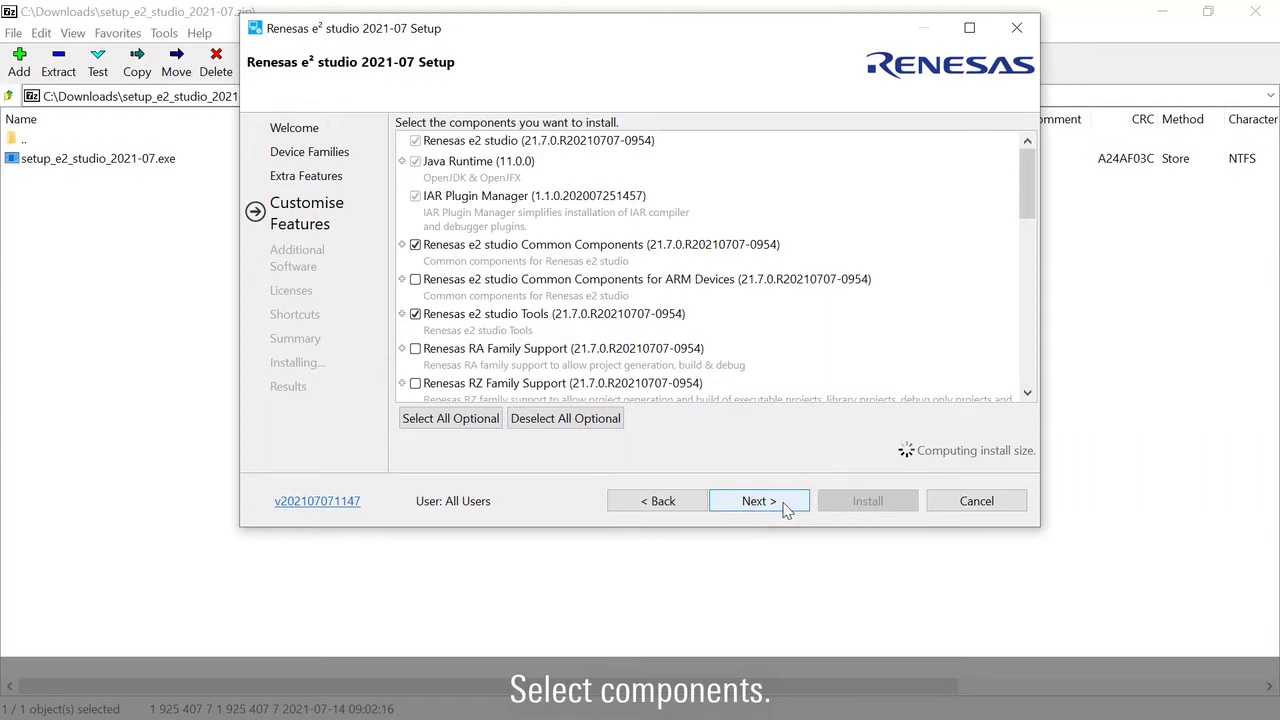
click(759, 500)
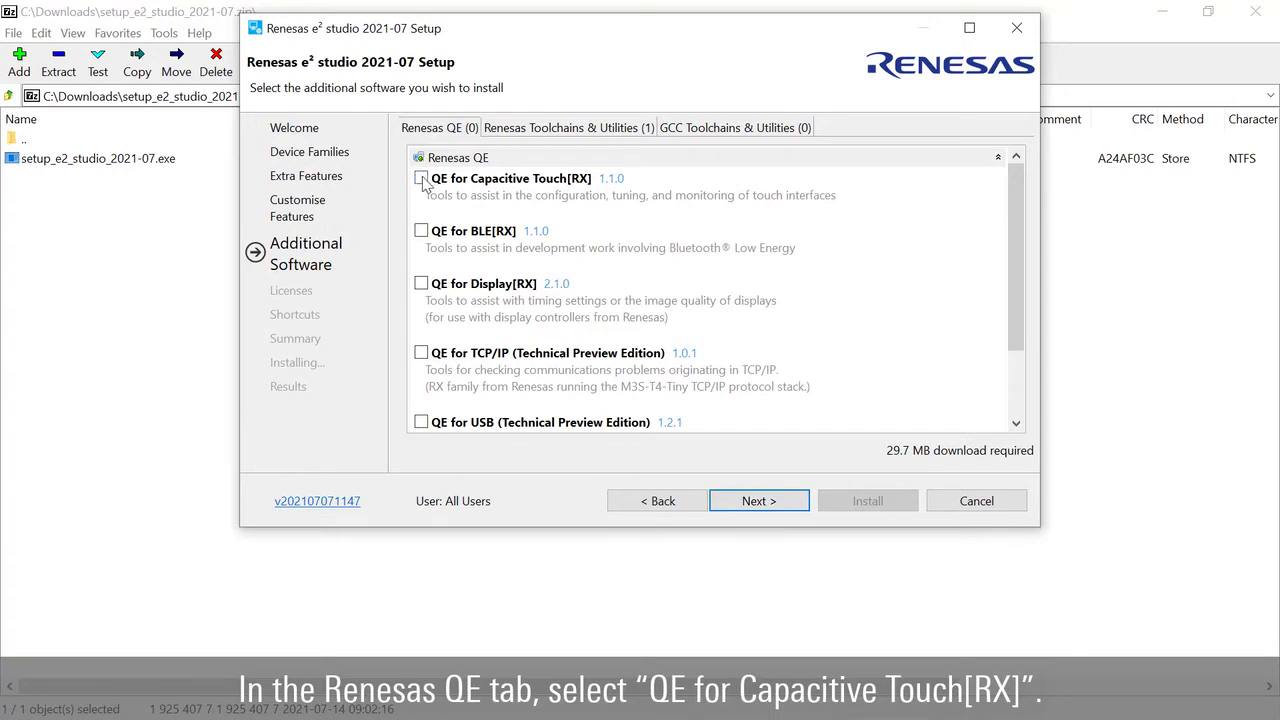
Step: Select QE for Capacitive Touch[RX] and CCRX v3.03.00, dropping CCRX v2.08.01
click(421, 178)
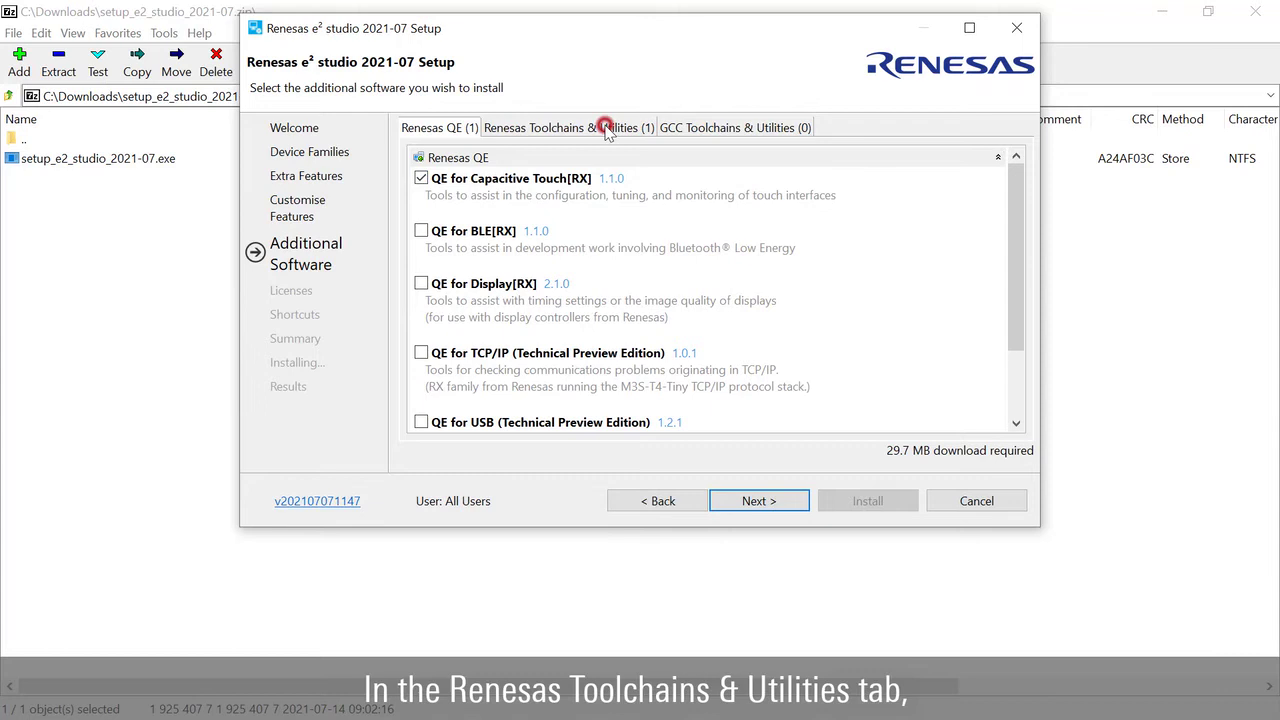
click(570, 127)
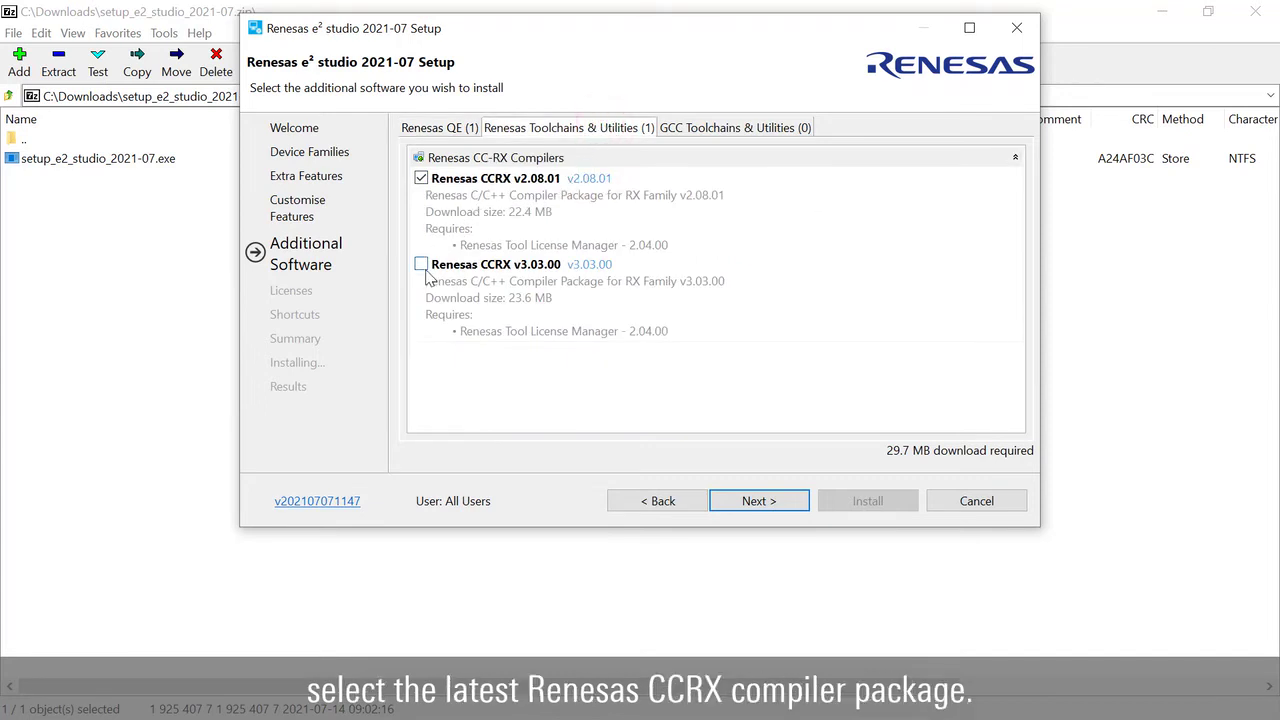
click(421, 263)
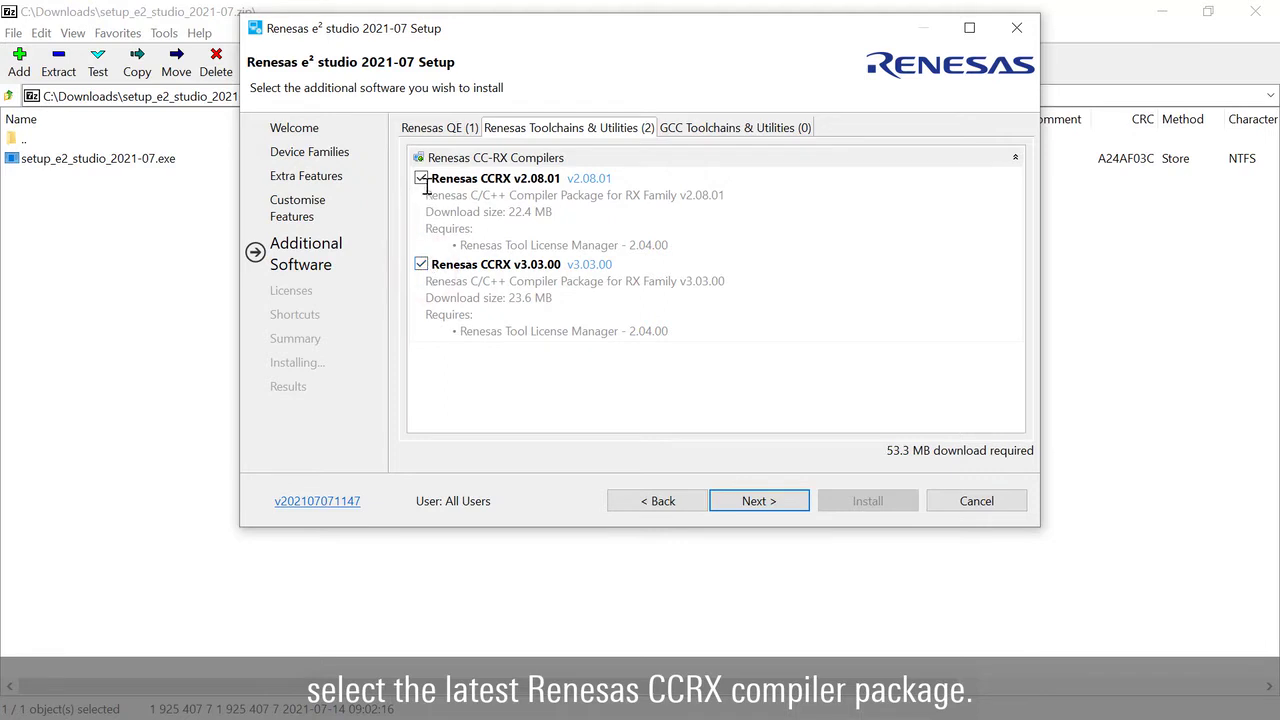
click(420, 178)
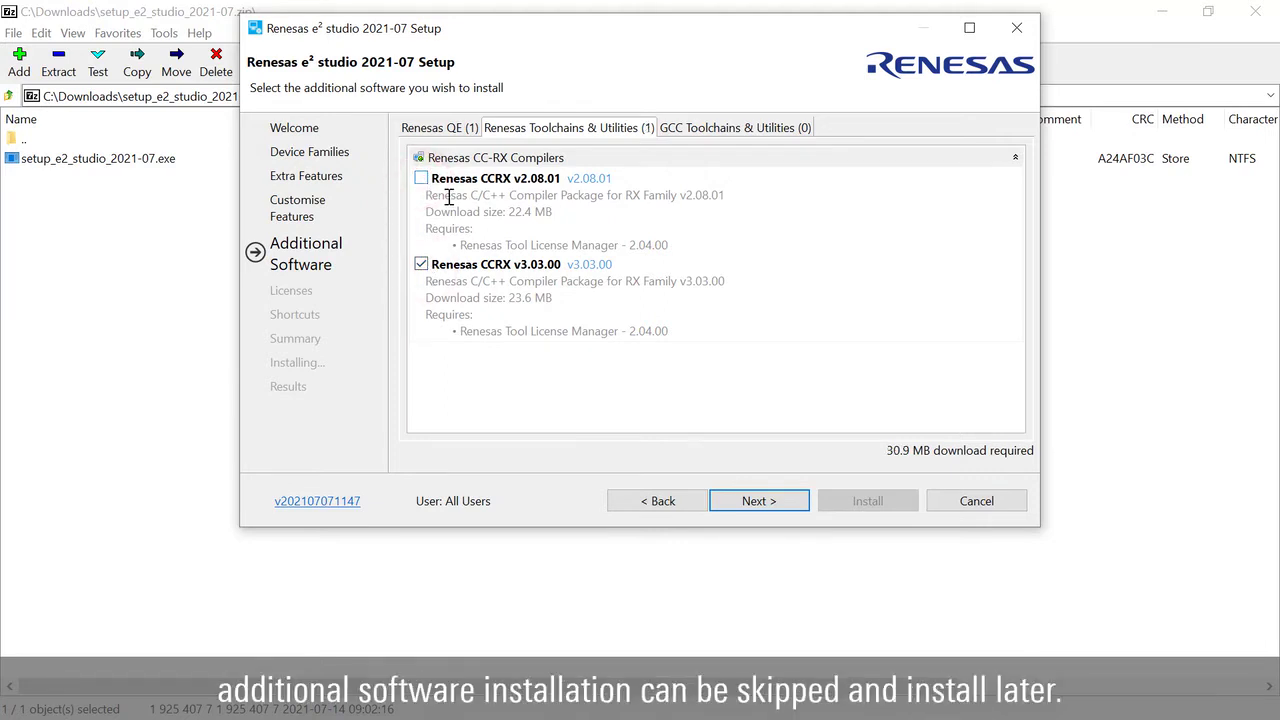
mouse_move(790, 518)
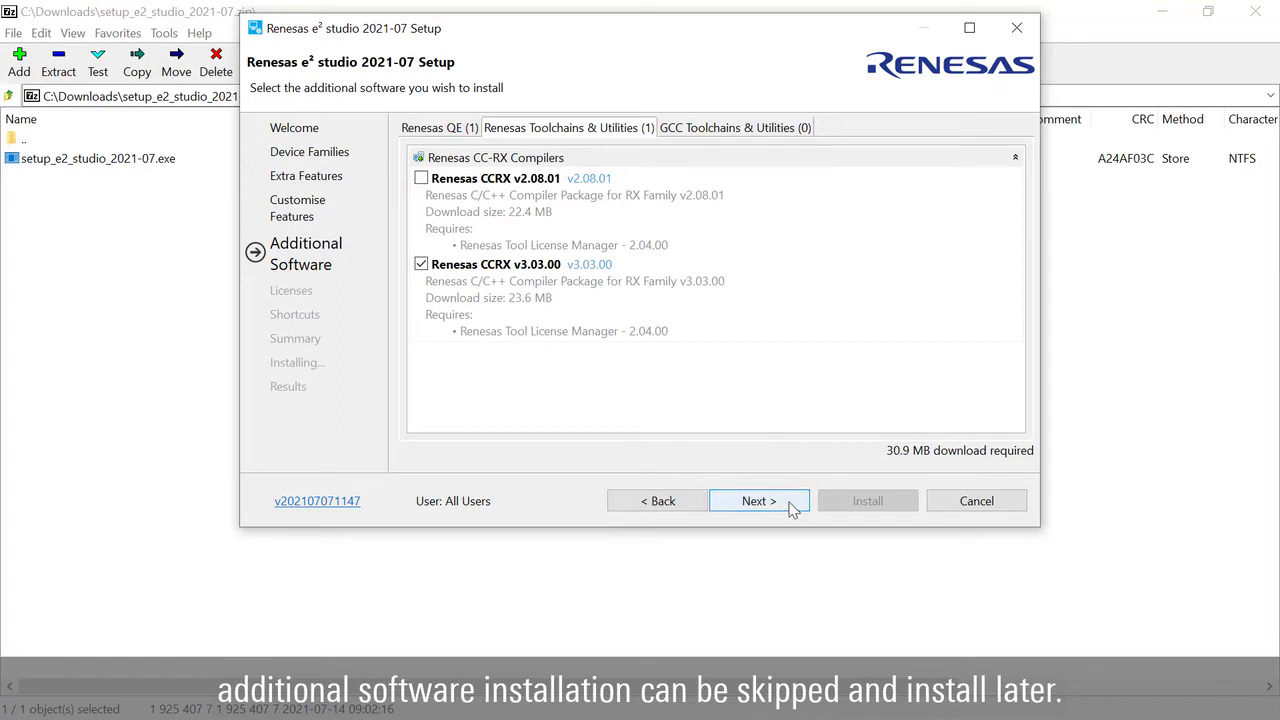
click(782, 500)
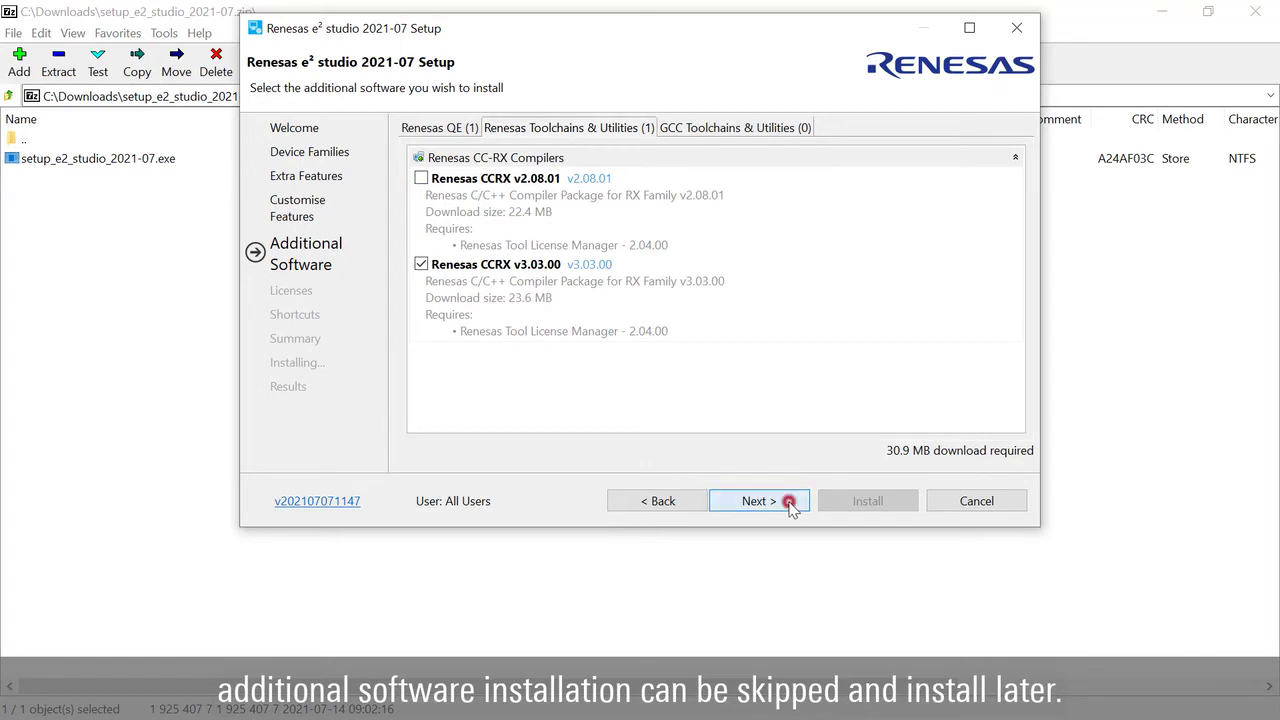
click(759, 500)
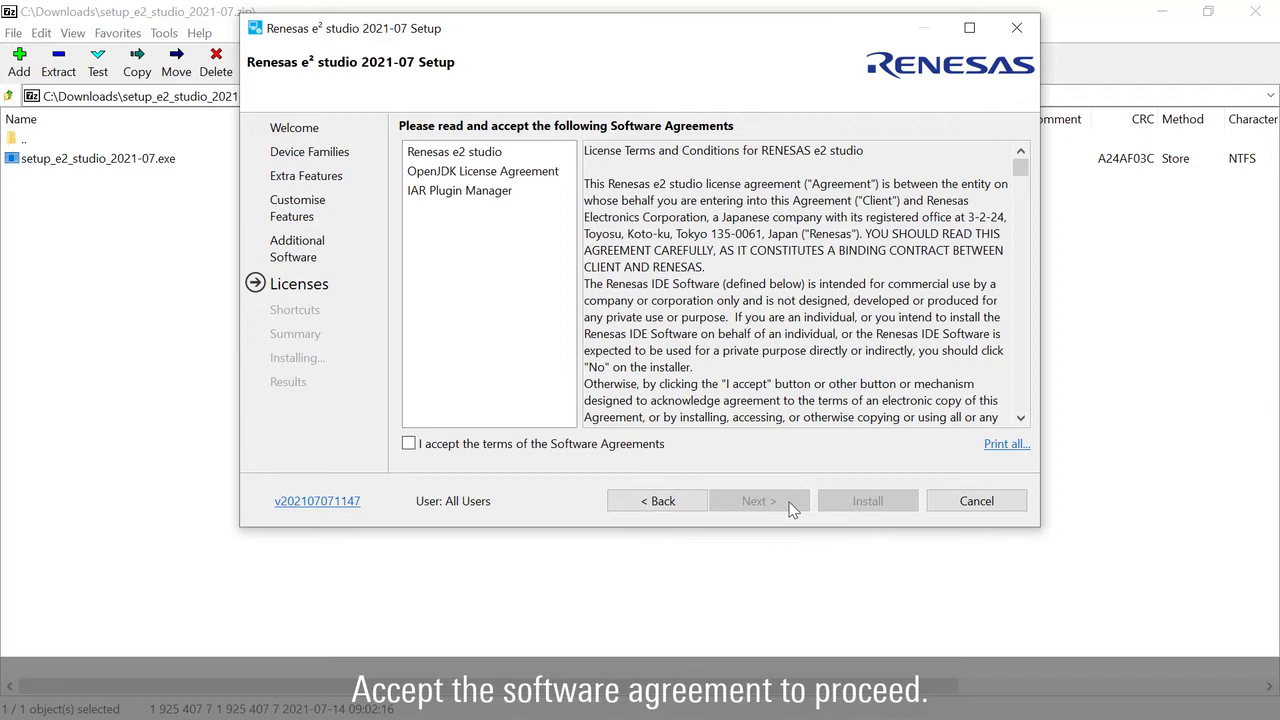
Step: Accept the Software Agreements, keep default shortcuts, and install from the Summary page
click(407, 443)
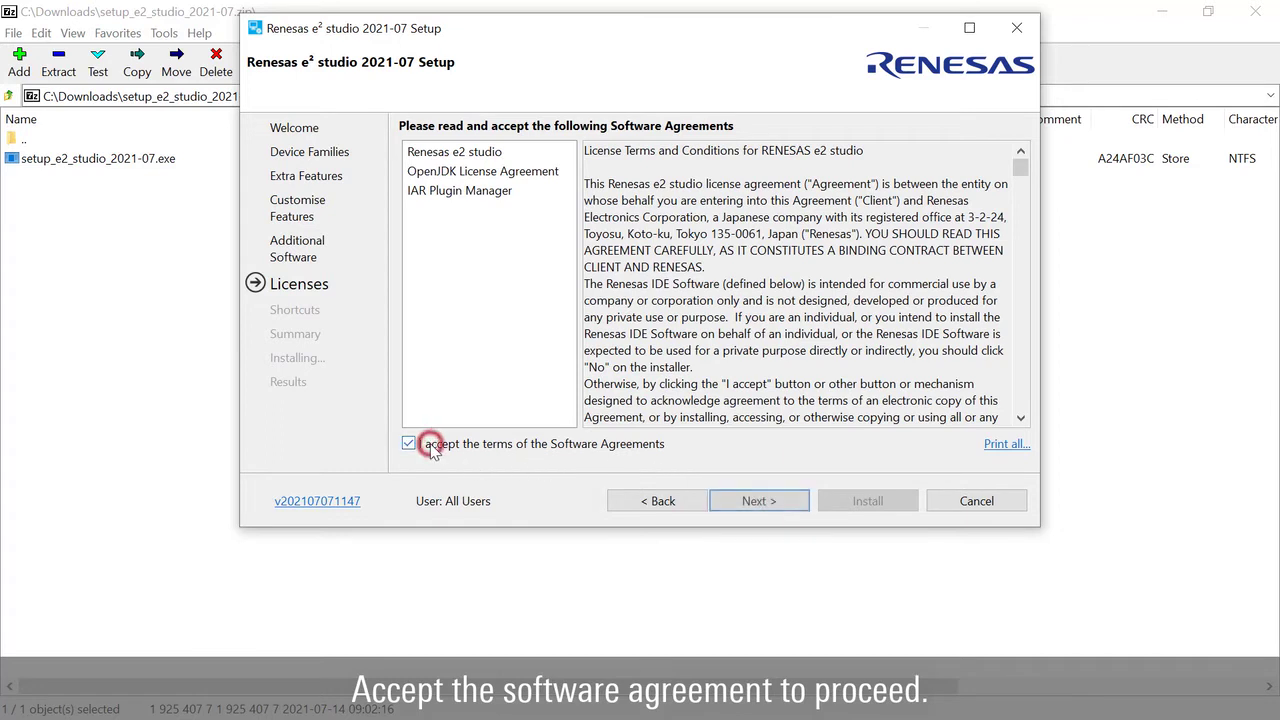
click(759, 500)
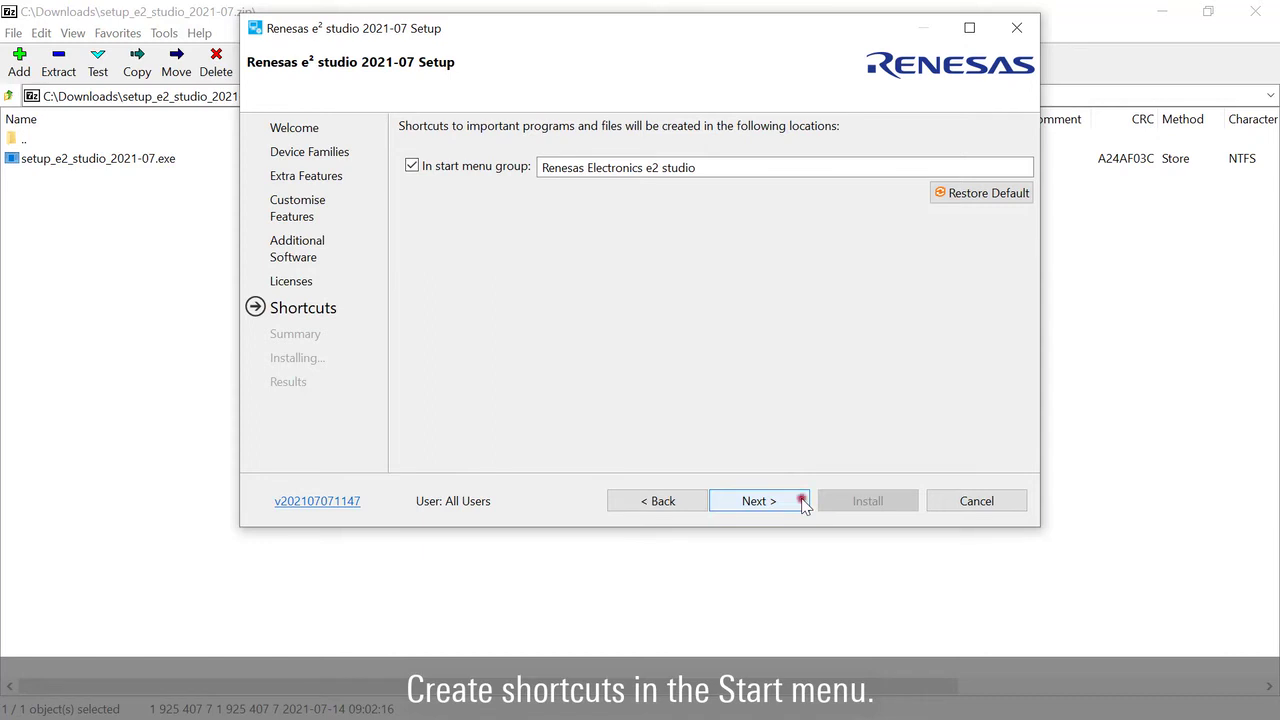
click(759, 500)
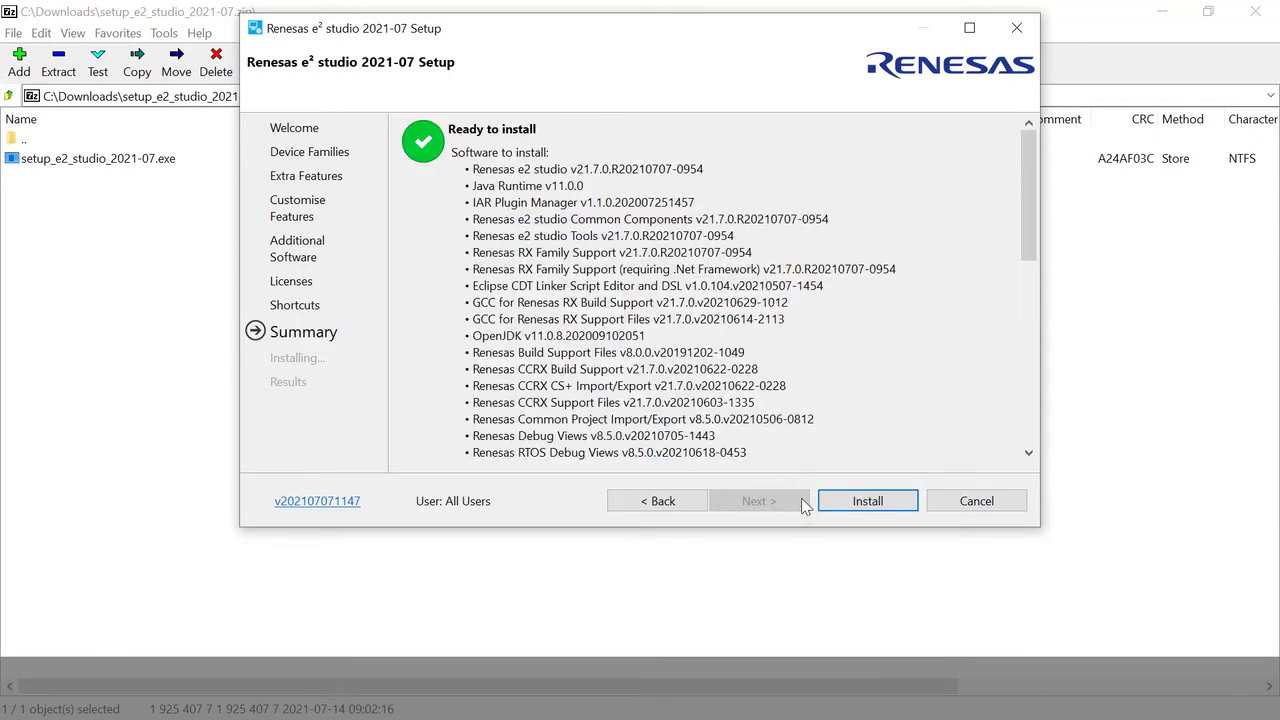
click(867, 500)
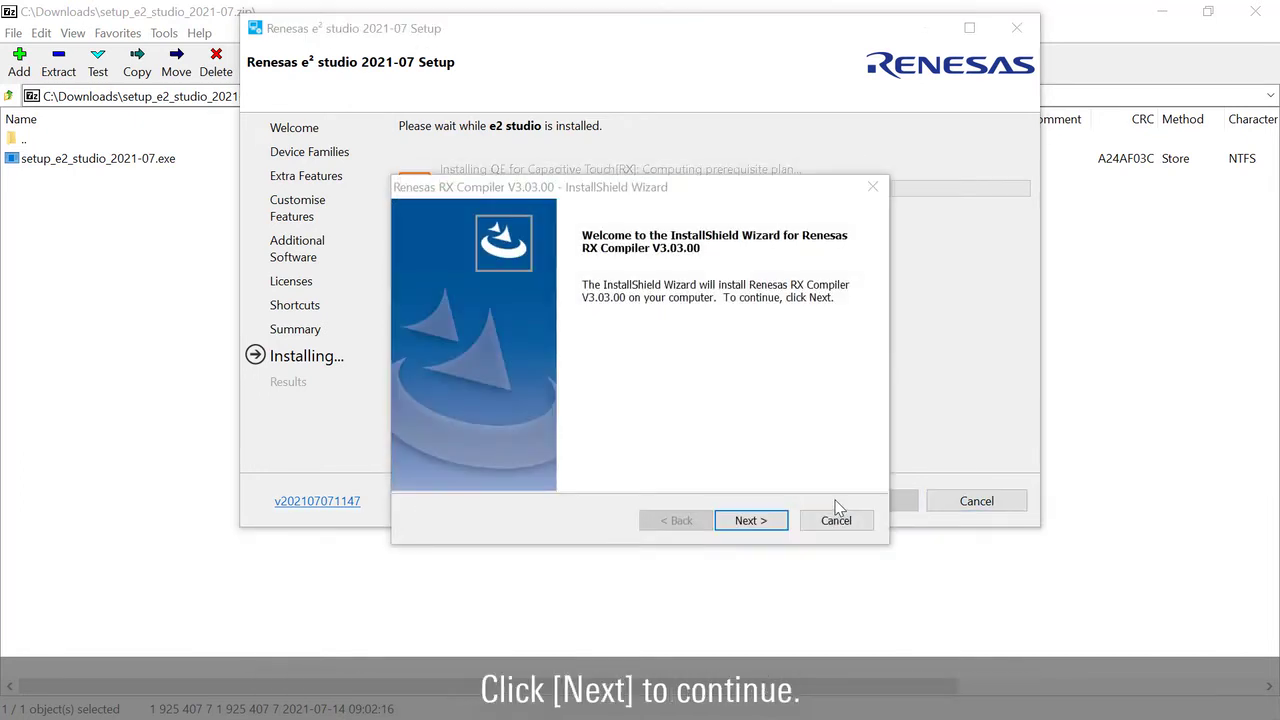
Step: Accept the RX Compiler V3.03.00 licence, install to the default folder, and finish
click(751, 520)
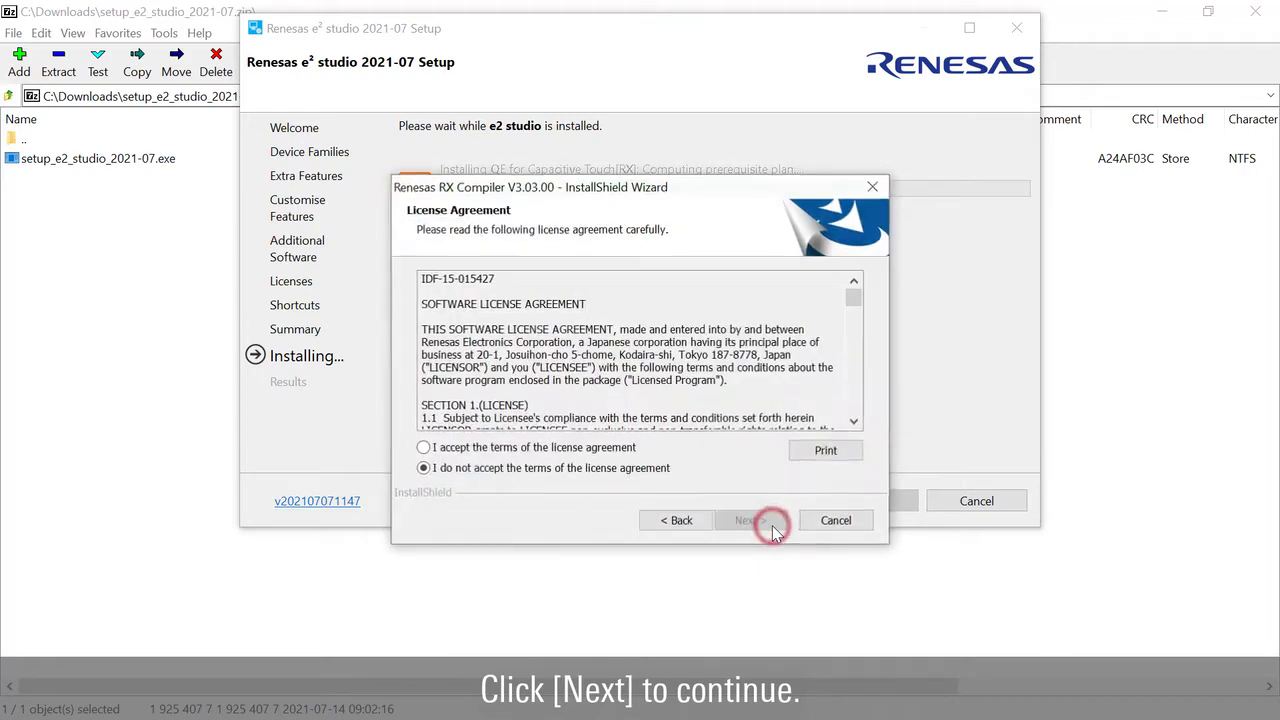
click(423, 447)
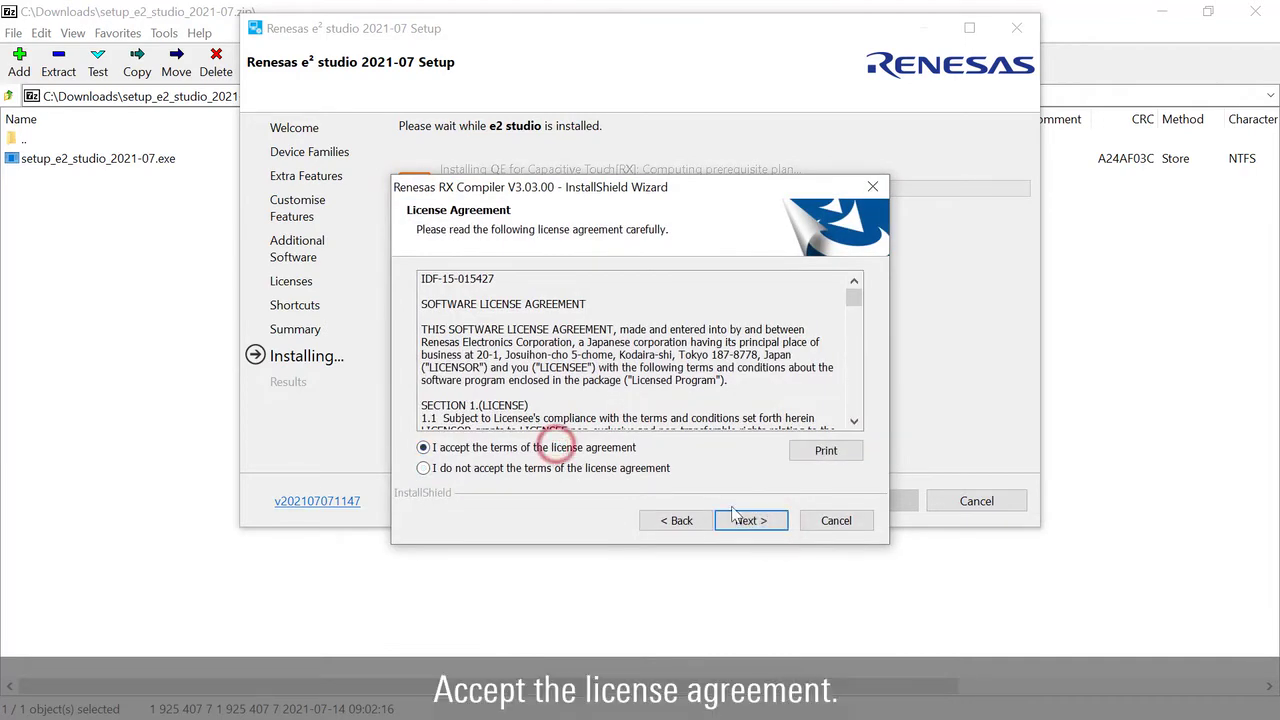
click(751, 520)
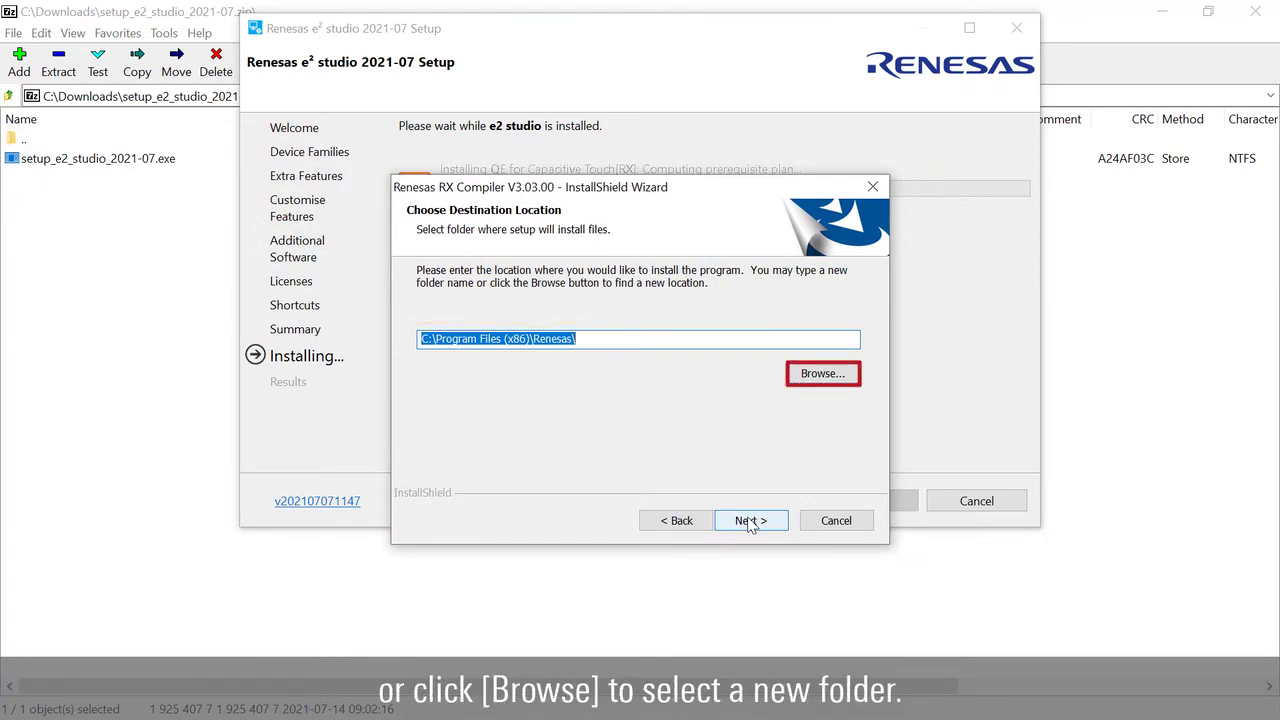
click(751, 520)
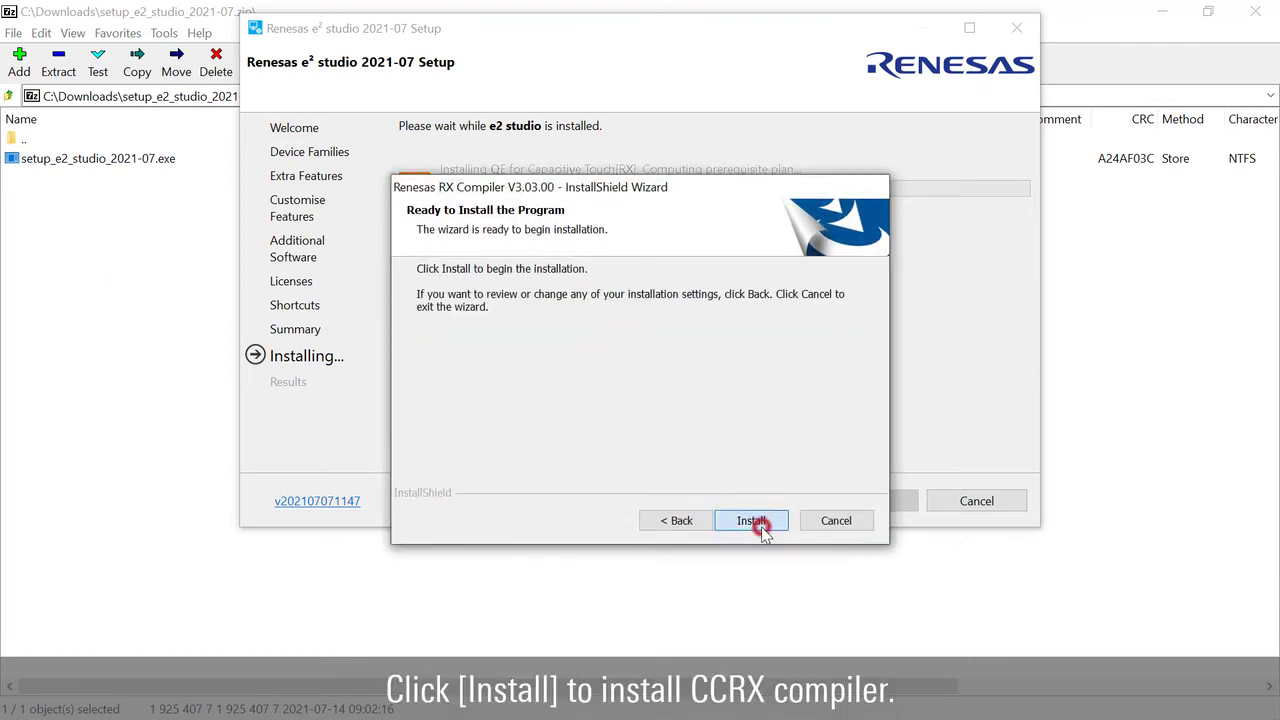
click(751, 520)
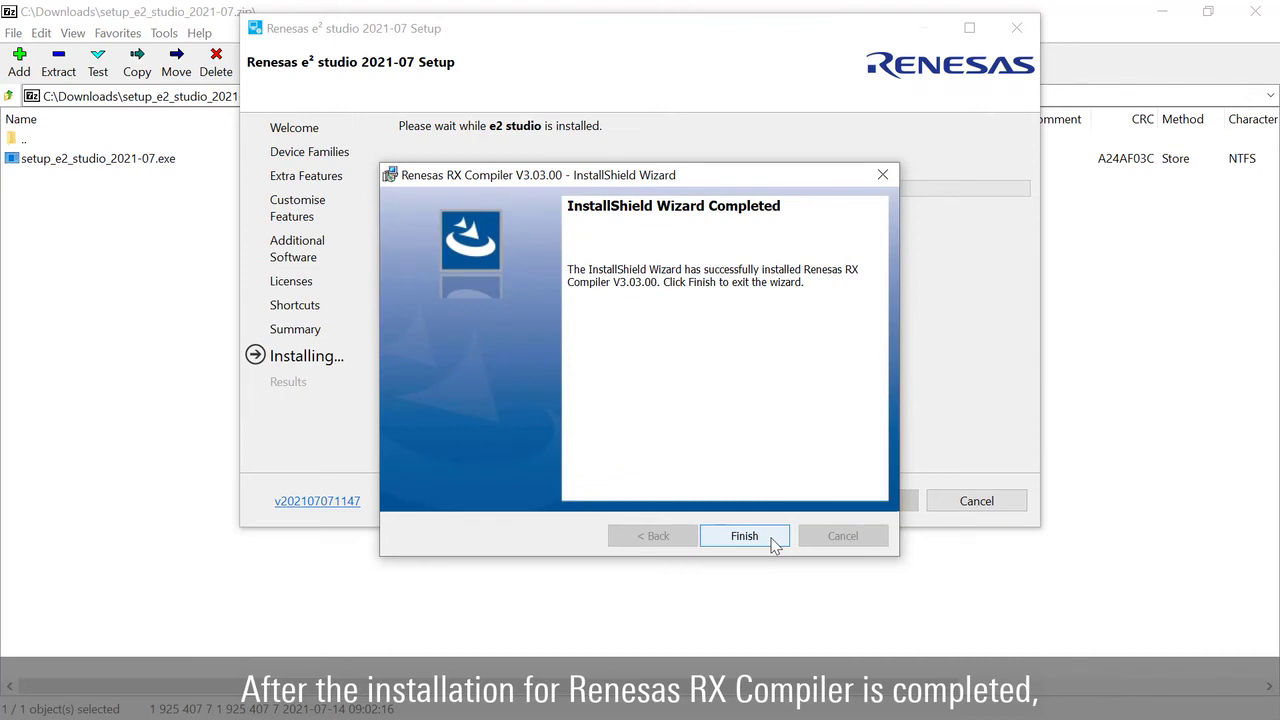
click(744, 535)
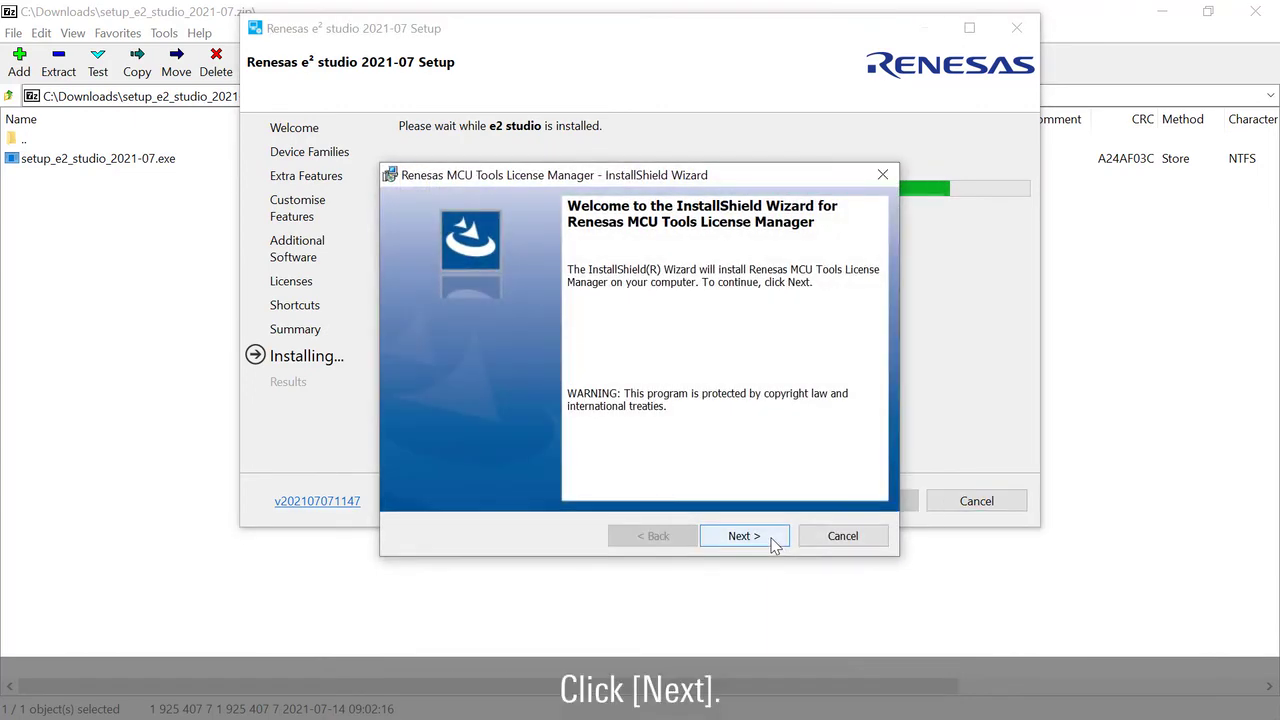
Step: Install the MCU Tools License Manager and click Finish on the completed wizard
click(744, 535)
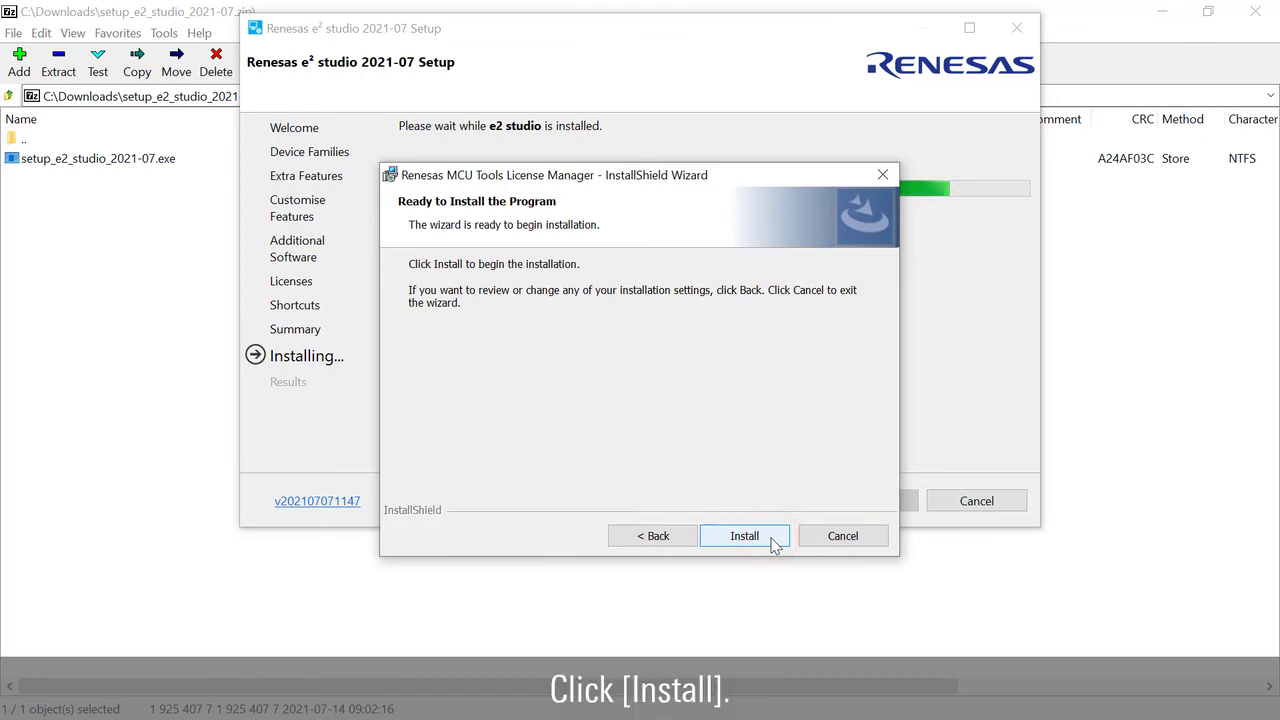
click(744, 535)
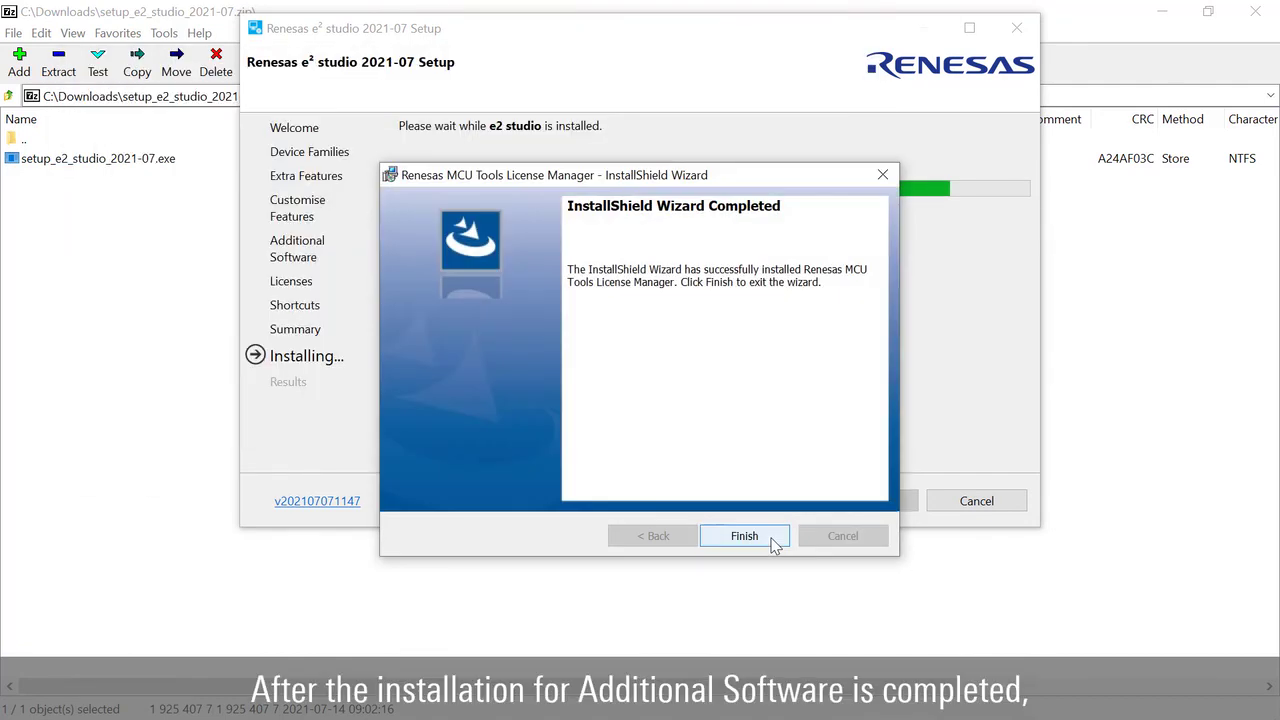
click(759, 535)
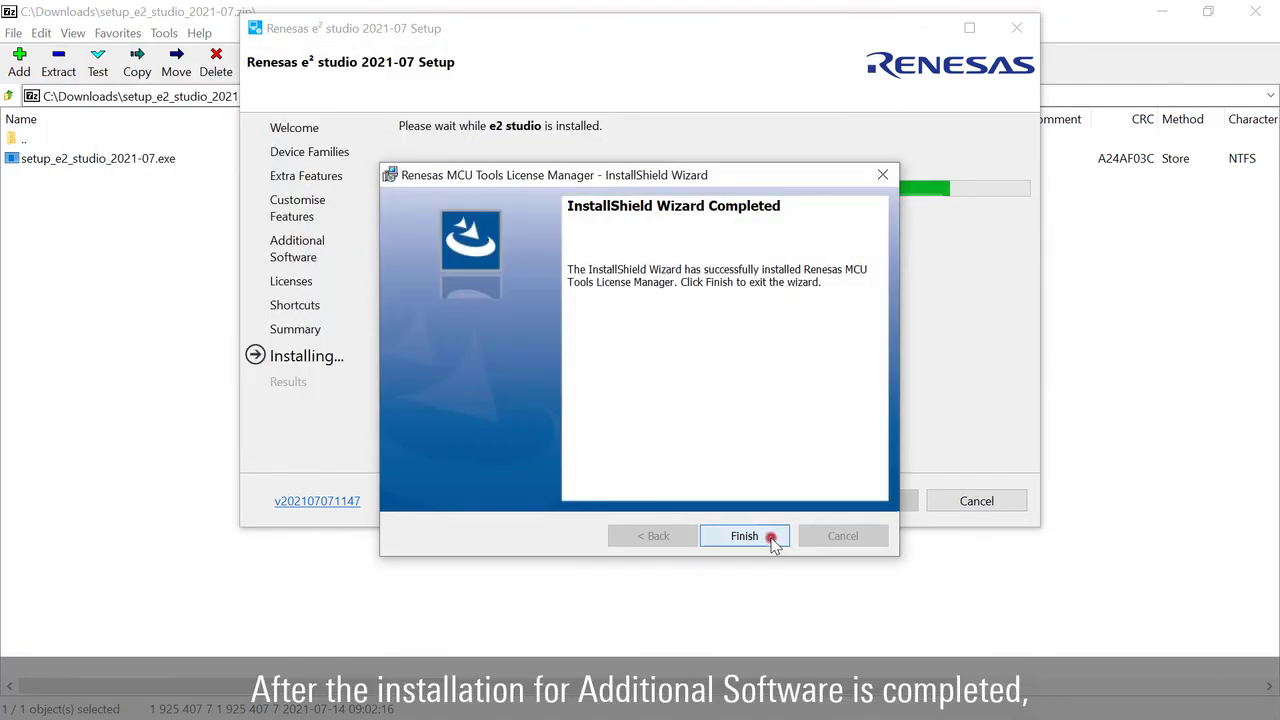
click(764, 536)
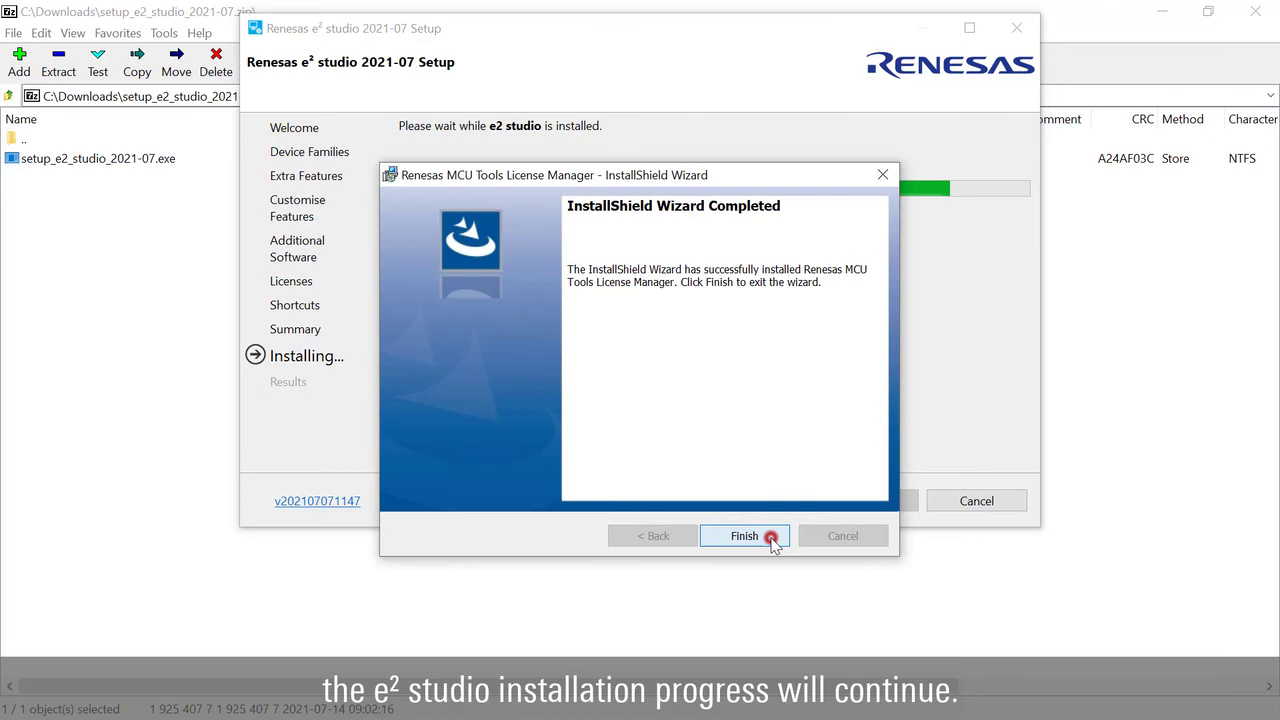
click(744, 535)
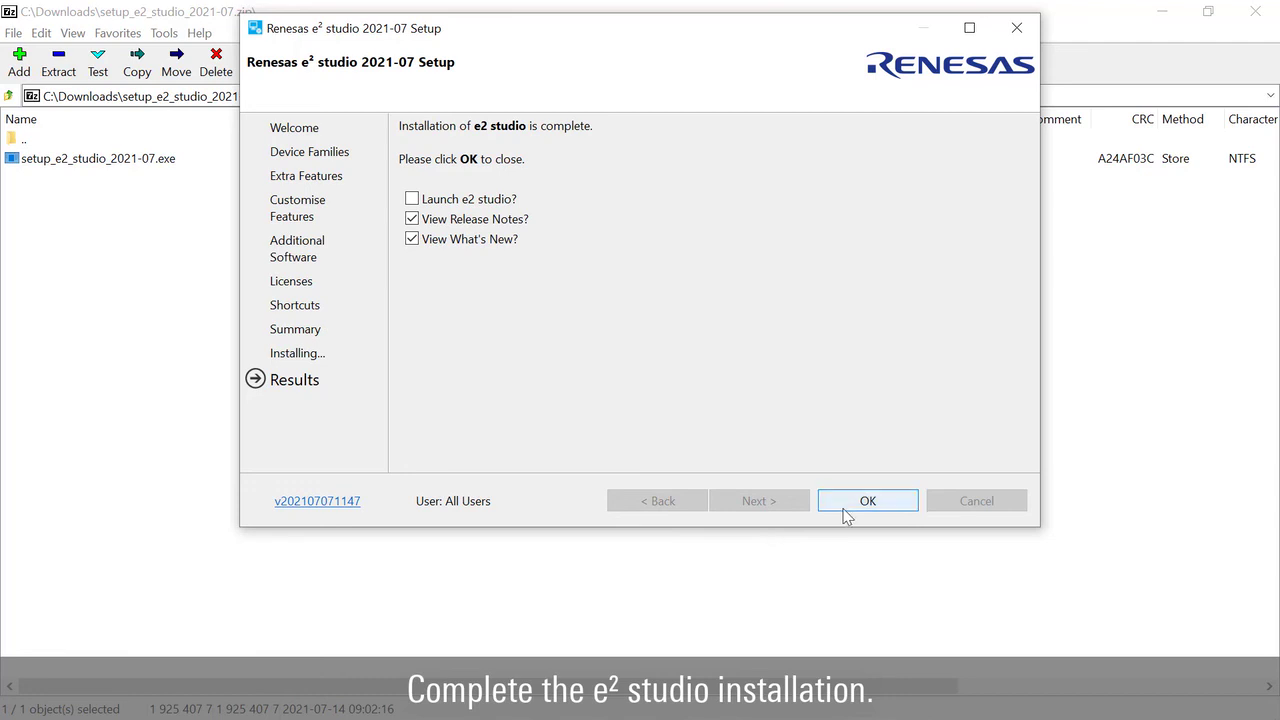
Step: Close setup, view the Release Notes tab in Edge, and browse Start menu apps by letter
click(867, 500)
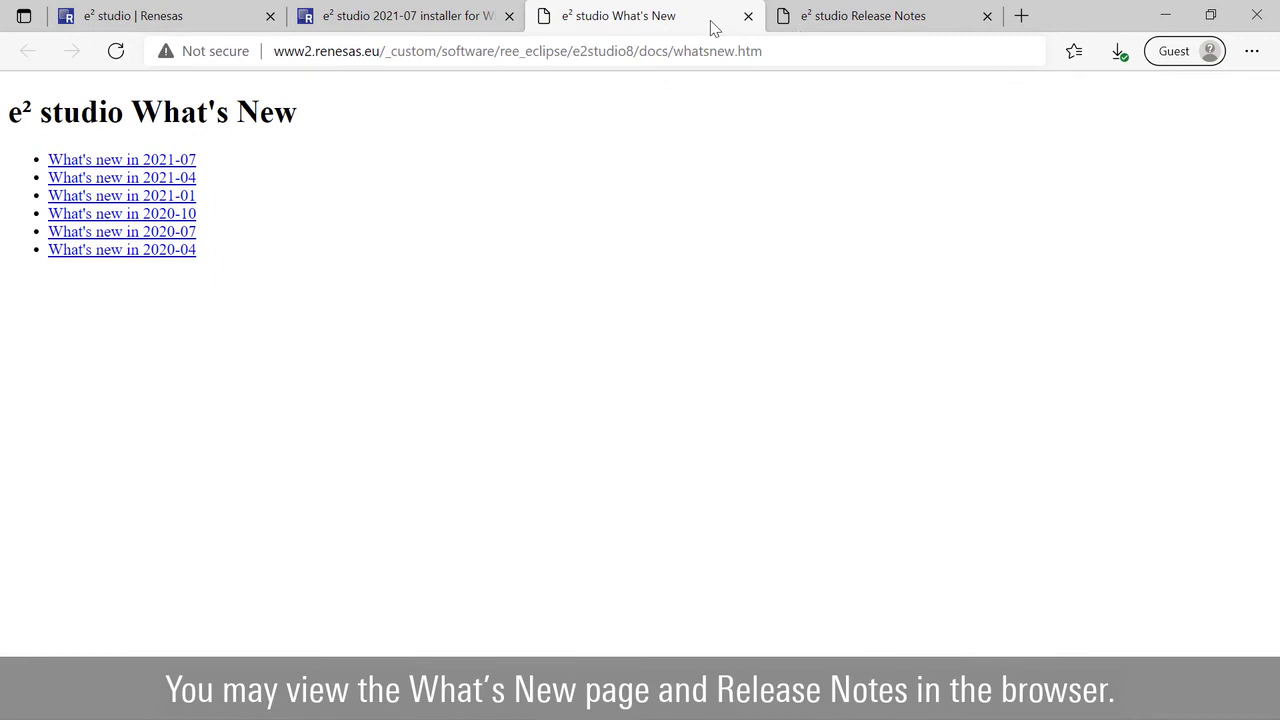
click(878, 16)
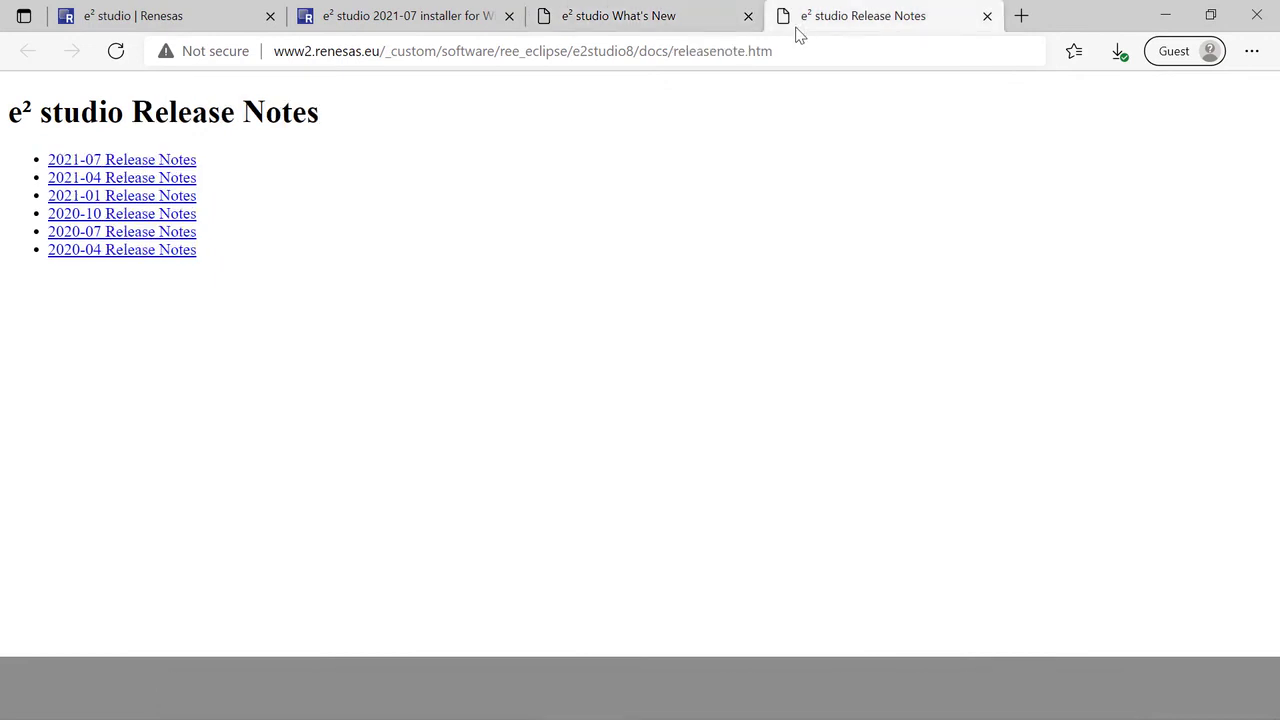
click(20, 688)
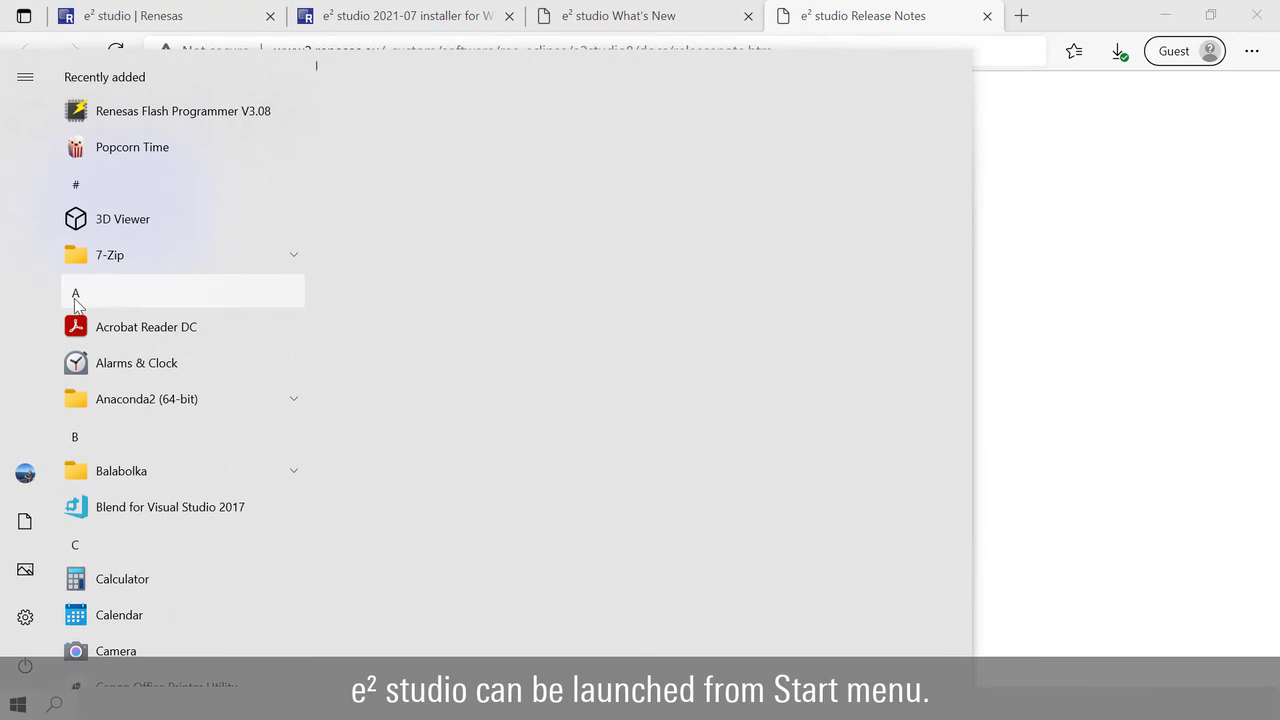
click(75, 293)
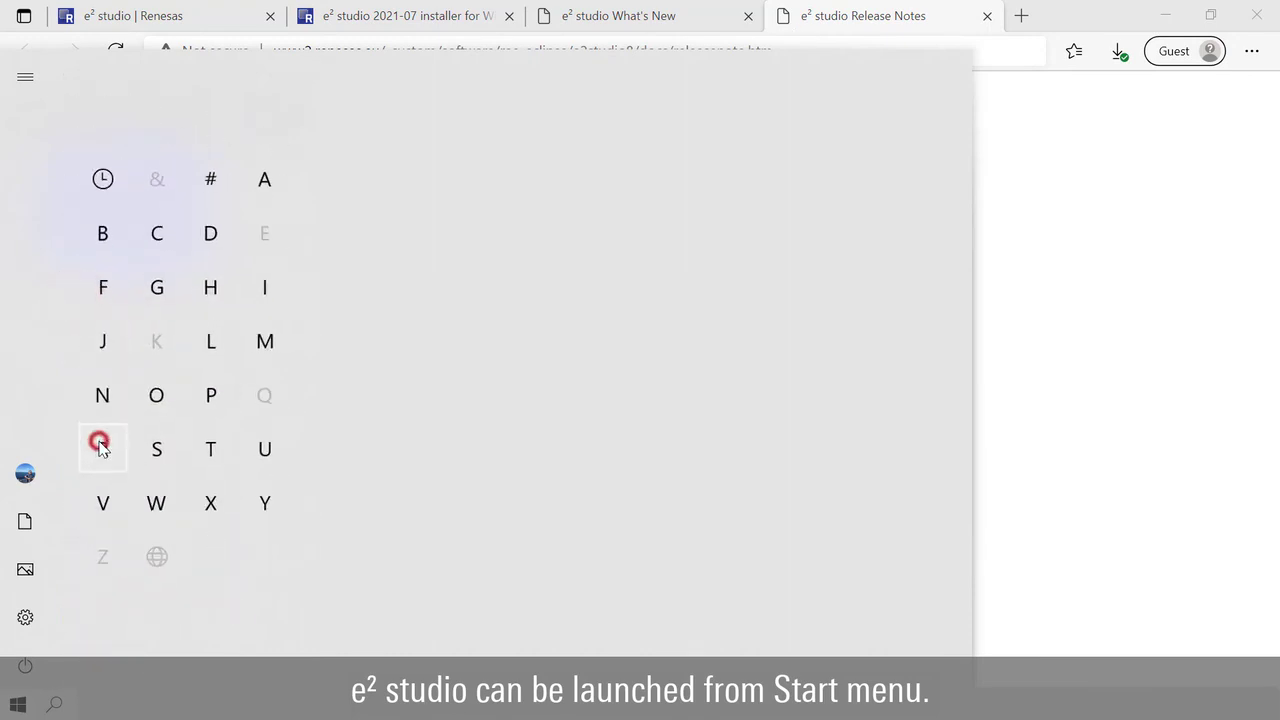